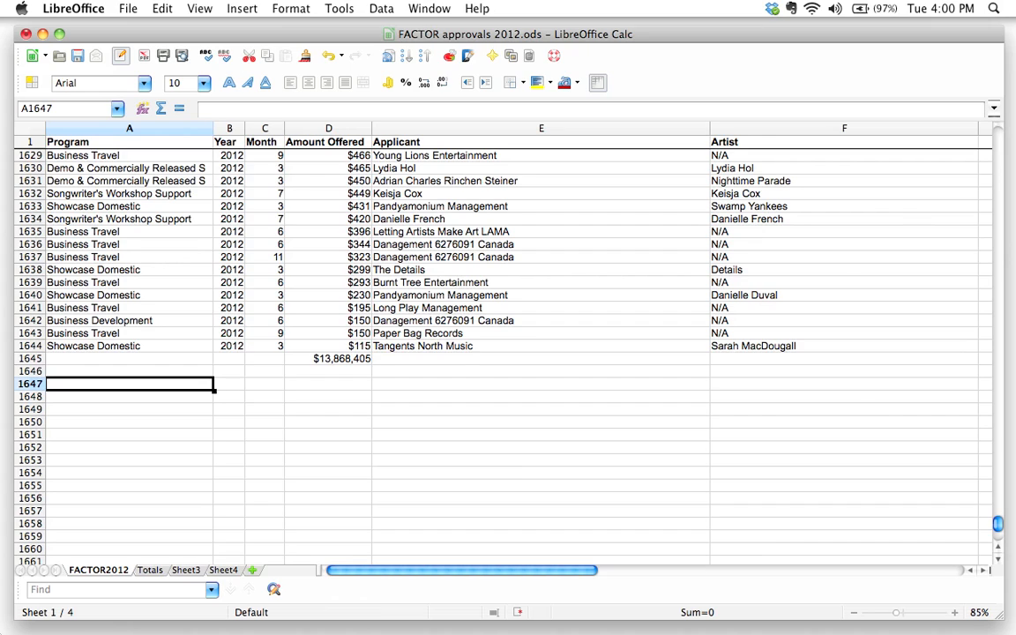
{"action": "mouse_move", "coordinate": [286, 362]}
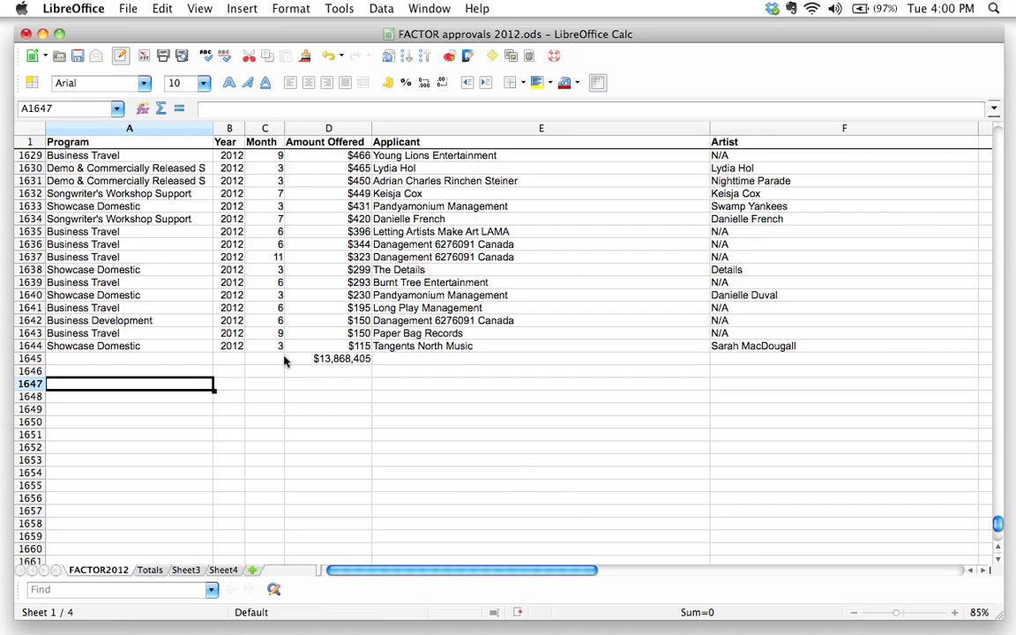
{"action": "mouse_move", "coordinate": [322, 393]}
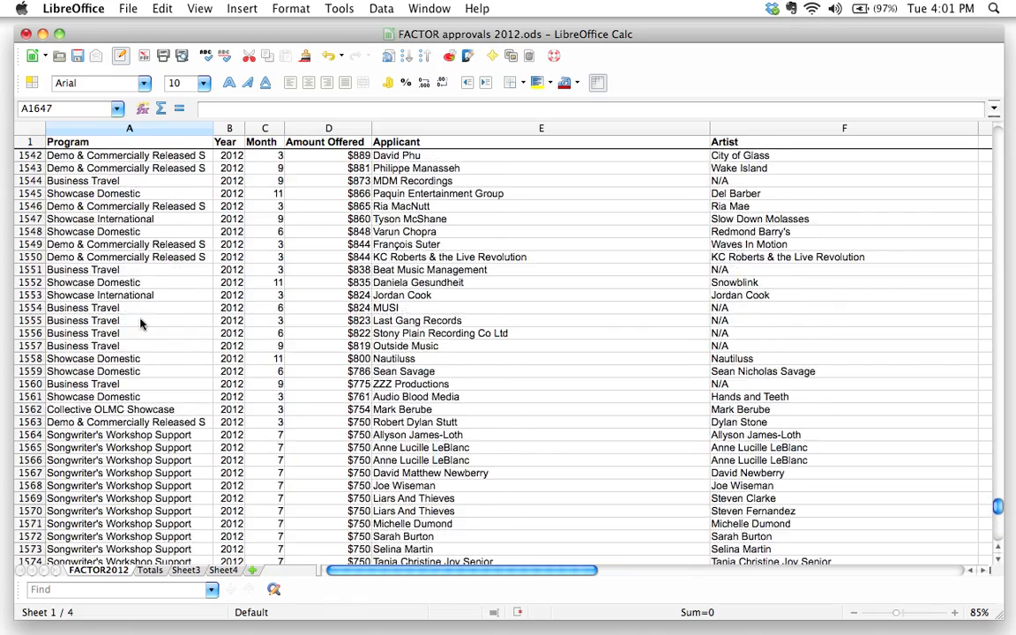
- Inspect the formula behind the $13,868,405 grand total below the list
{"action": "scroll", "scroll_direction": "down", "scroll_amount": 3}
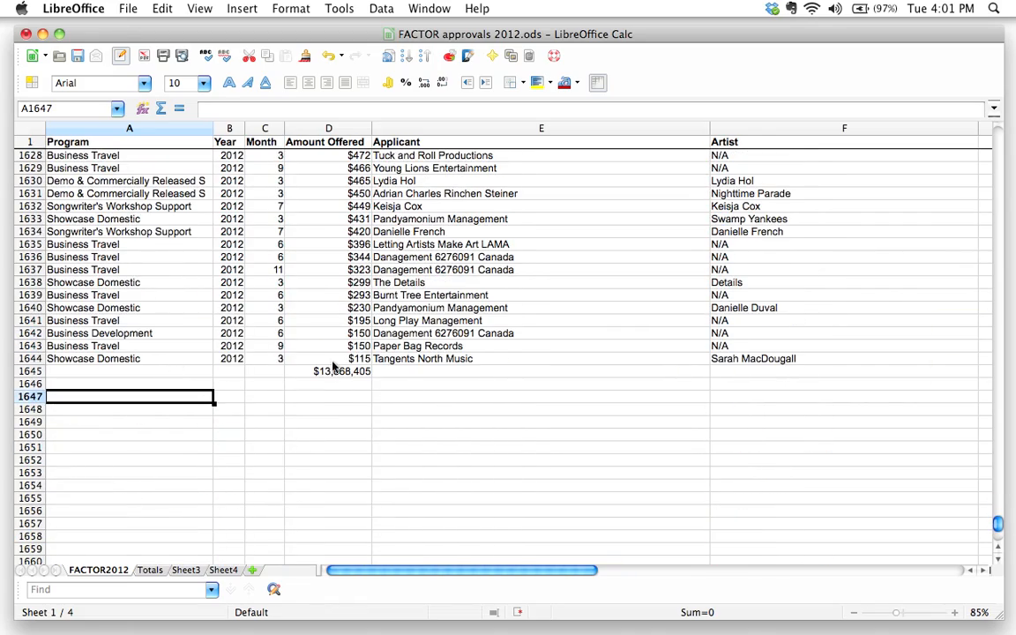
{"action": "left_click", "coordinate": [328, 370]}
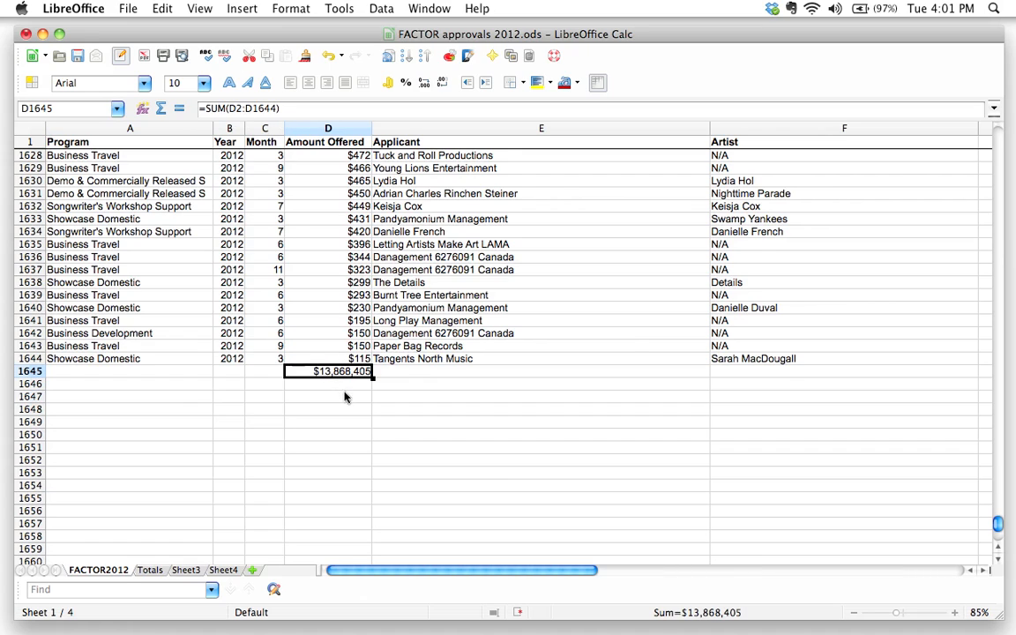
{"action": "mouse_move", "coordinate": [335, 408]}
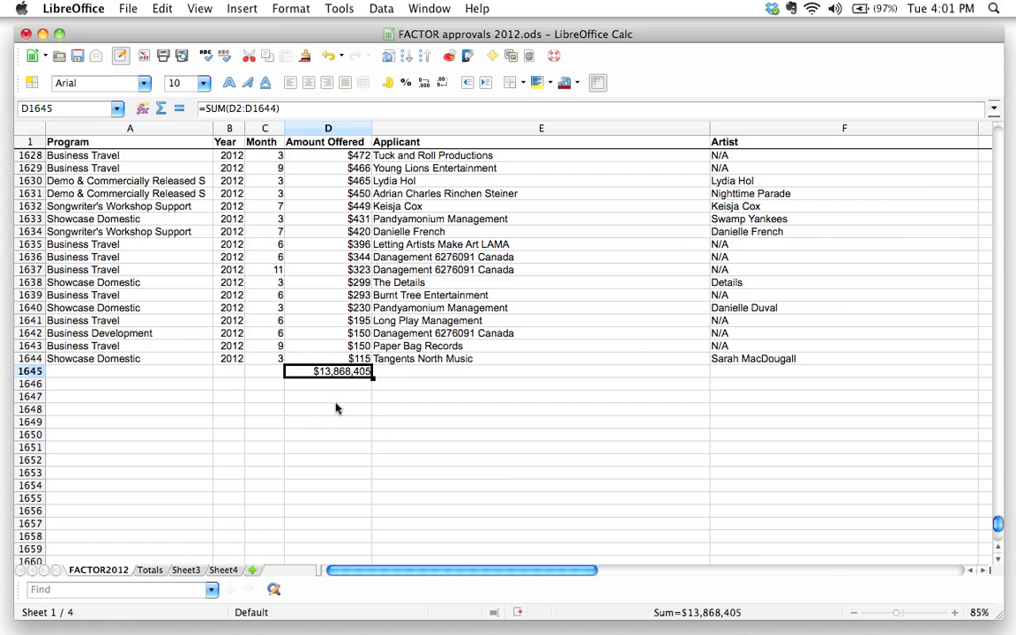
{"action": "mouse_move", "coordinate": [337, 384]}
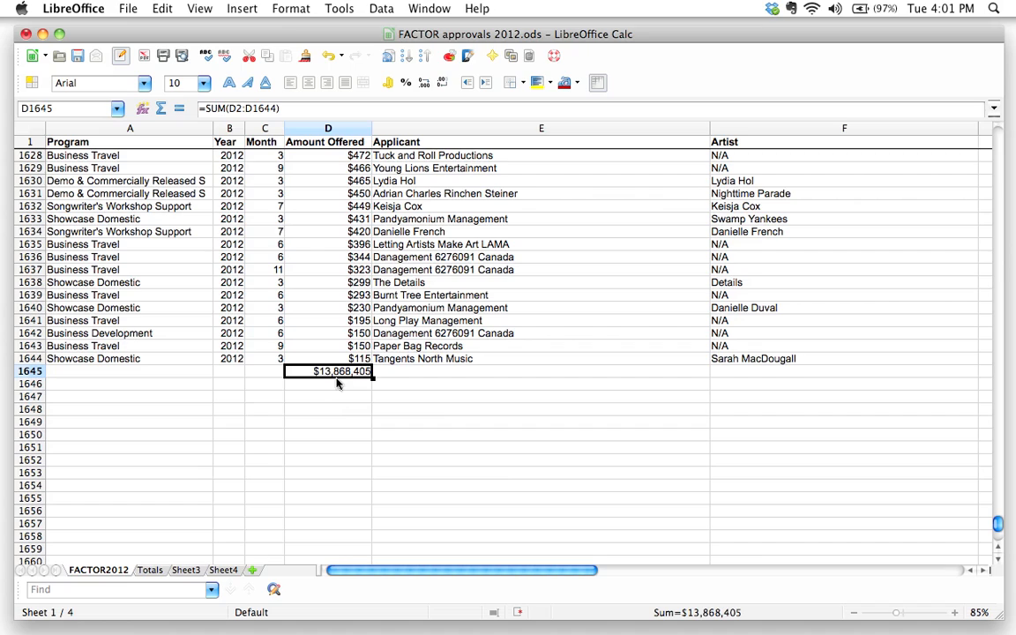
{"action": "mouse_move", "coordinate": [134, 371]}
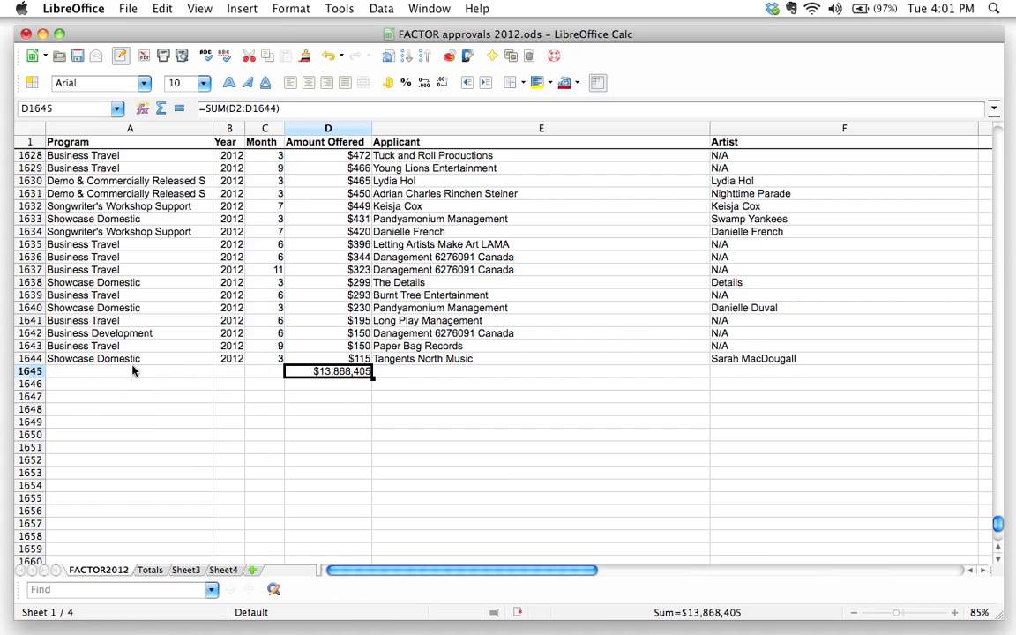
{"action": "mouse_move", "coordinate": [141, 358]}
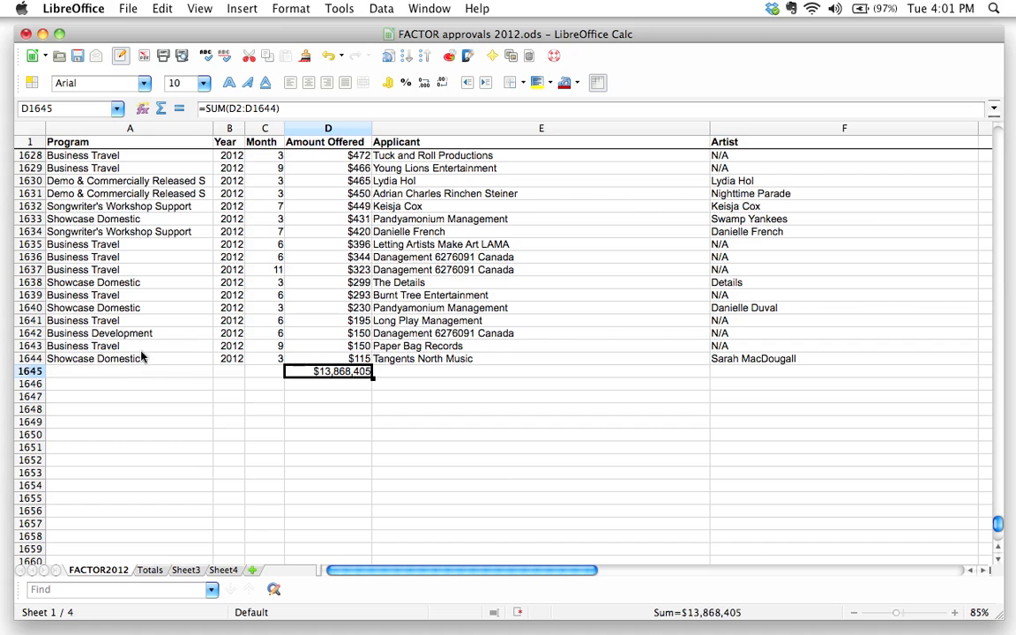
{"action": "mouse_move", "coordinate": [127, 360]}
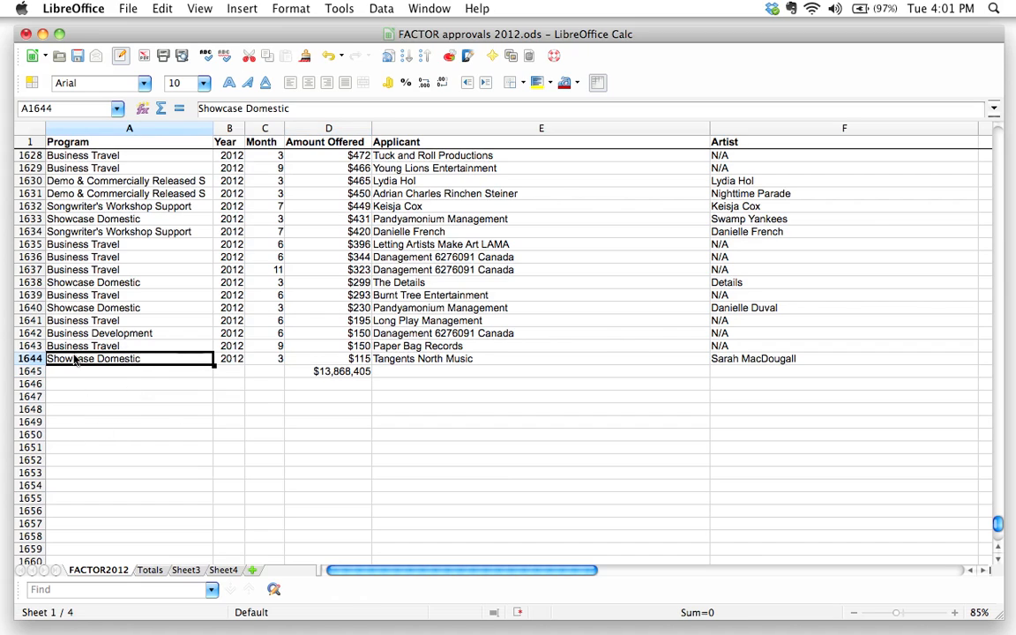
{"action": "mouse_move", "coordinate": [130, 374]}
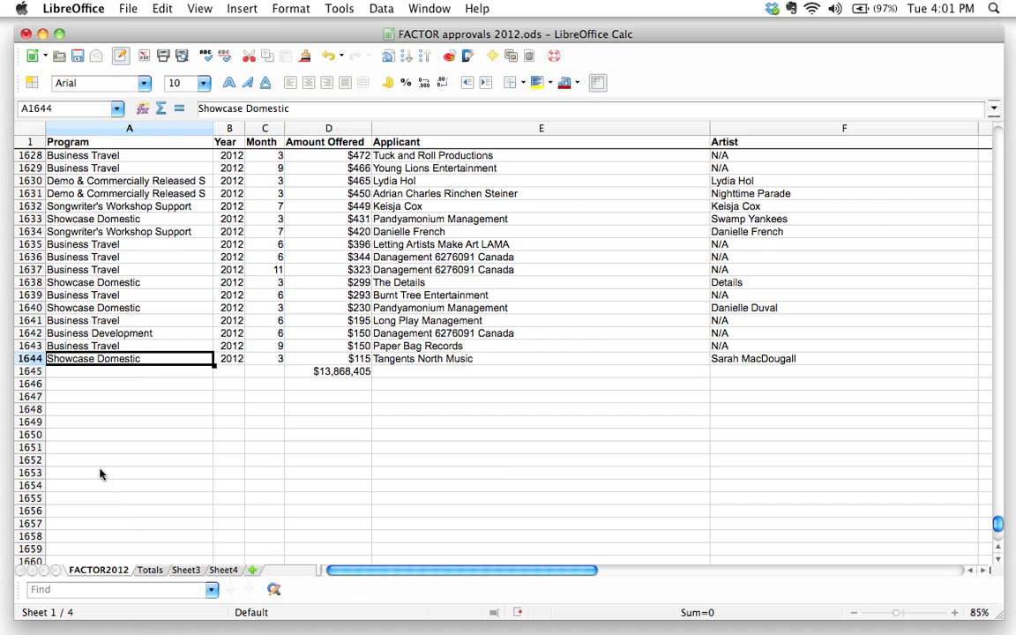
- Label A1647 'Showcase Domestic' and select D1647 for its total
{"action": "left_click", "coordinate": [129, 395]}
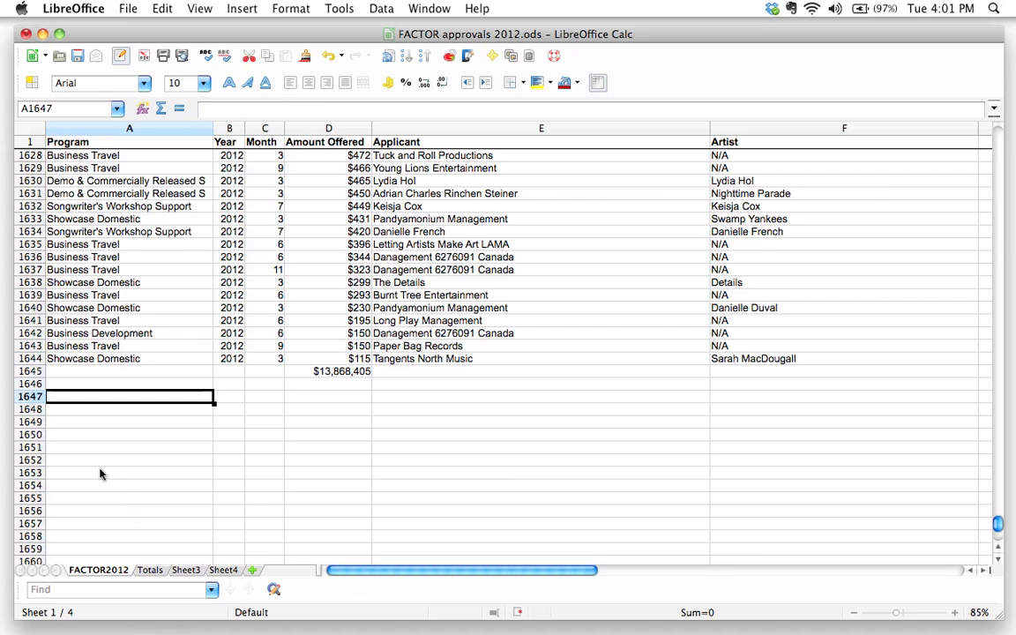
{"action": "type", "text": "Showcase Domestic"}
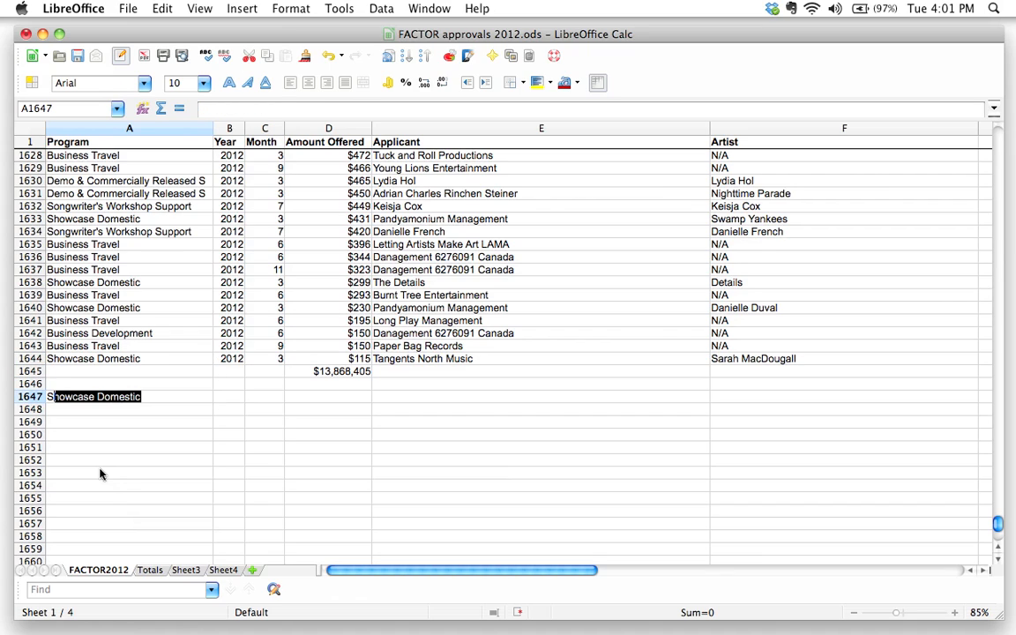
{"action": "left_click", "coordinate": [229, 395]}
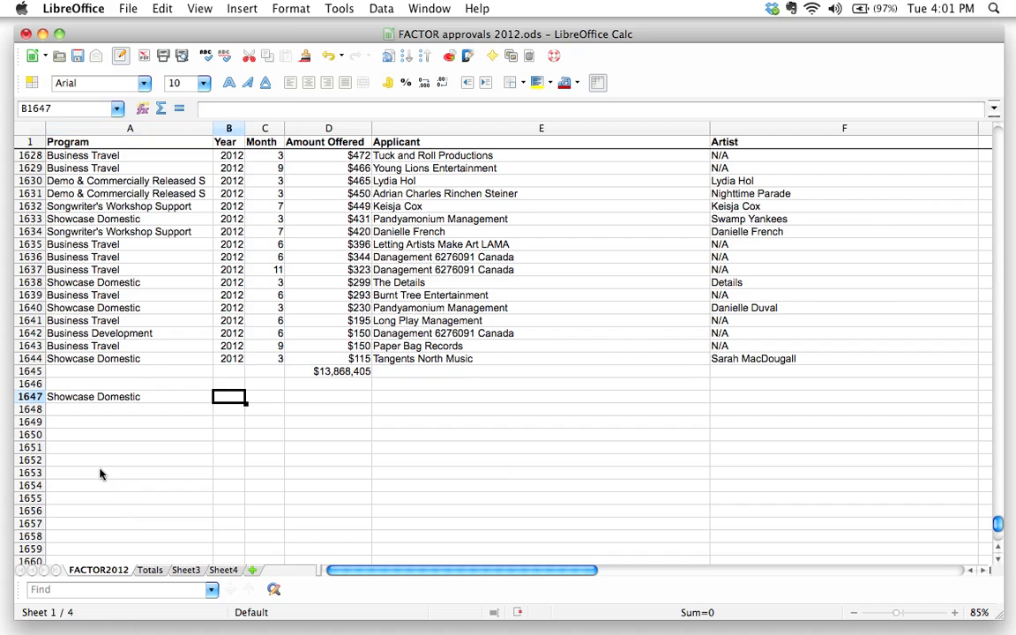
{"action": "left_click", "coordinate": [328, 395]}
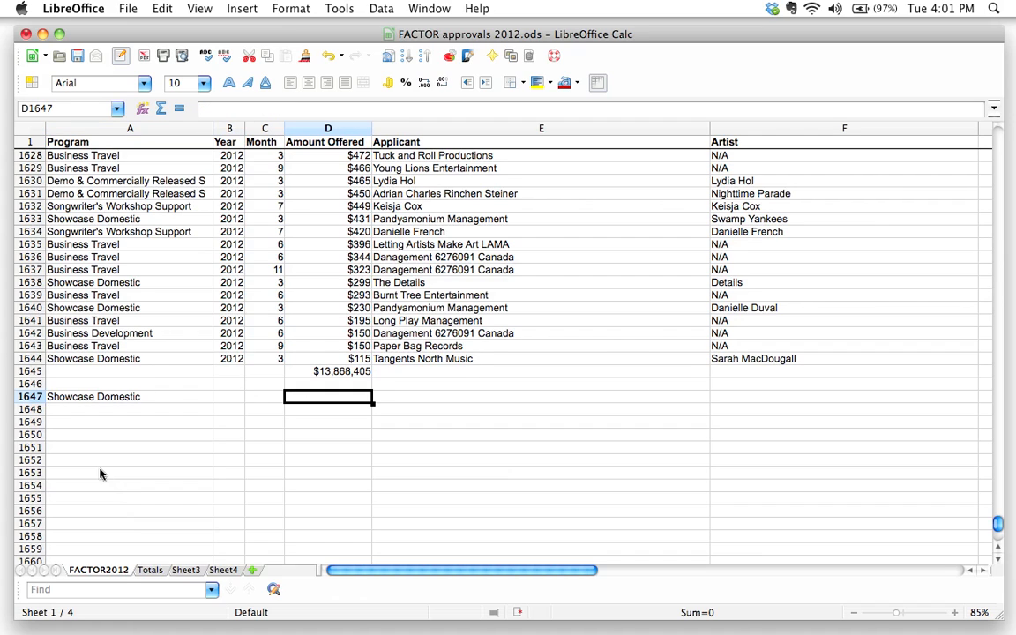
{"action": "mouse_move", "coordinate": [310, 351]}
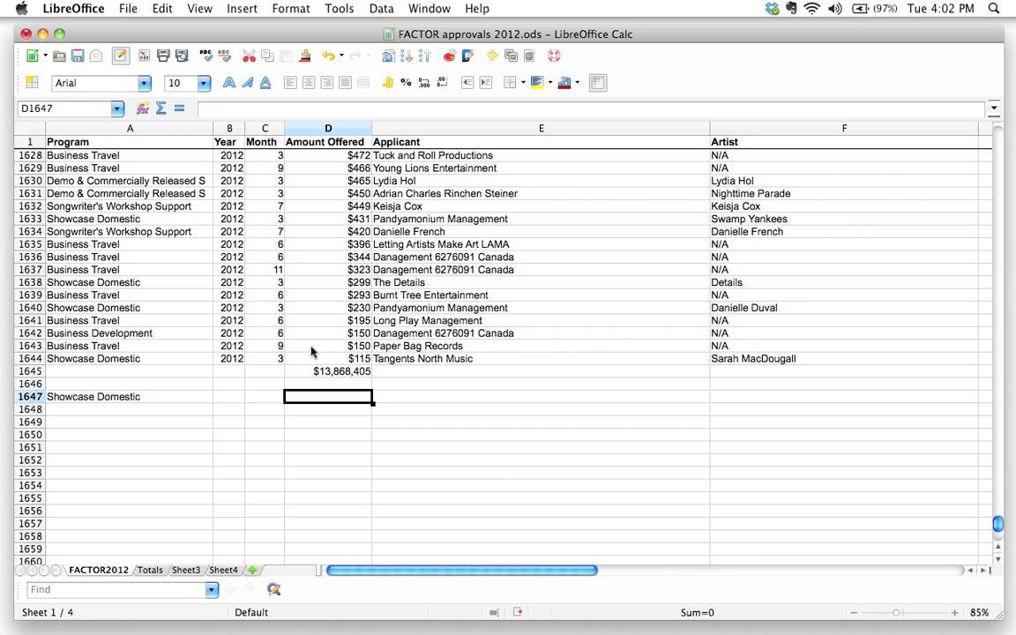
- Begin D1647 with =SUMIF( ready for its arguments
{"action": "type", "text": "=SU"}
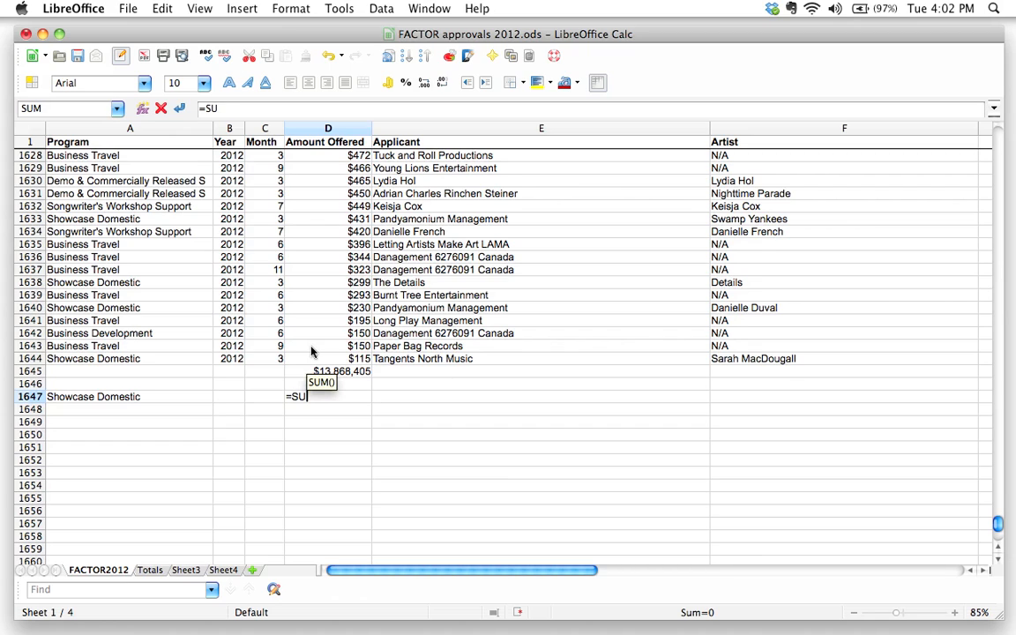
{"action": "type", "text": "MIF"}
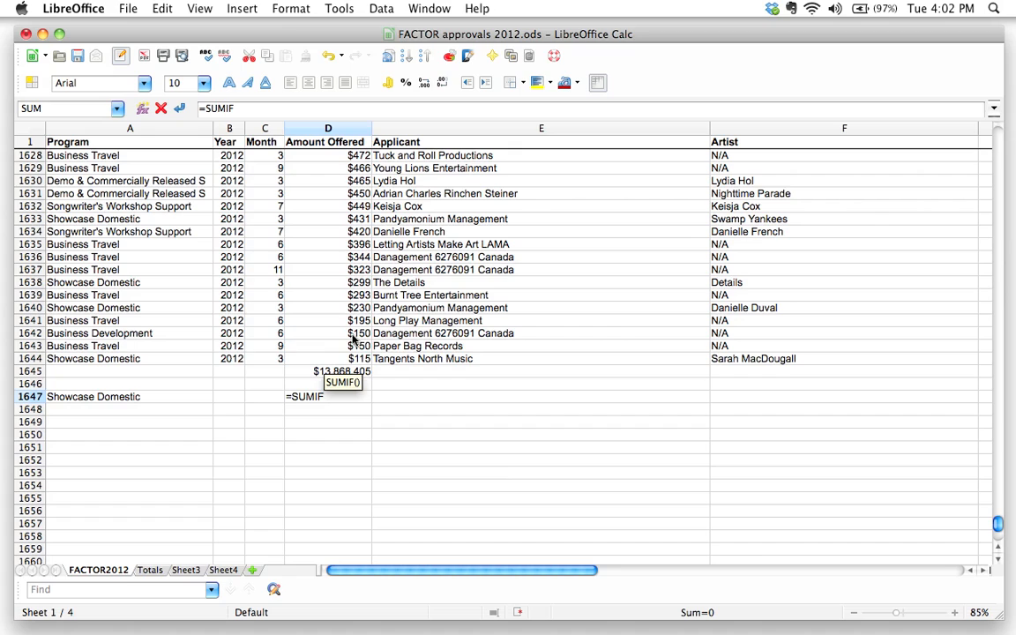
{"action": "mouse_move", "coordinate": [480, 353]}
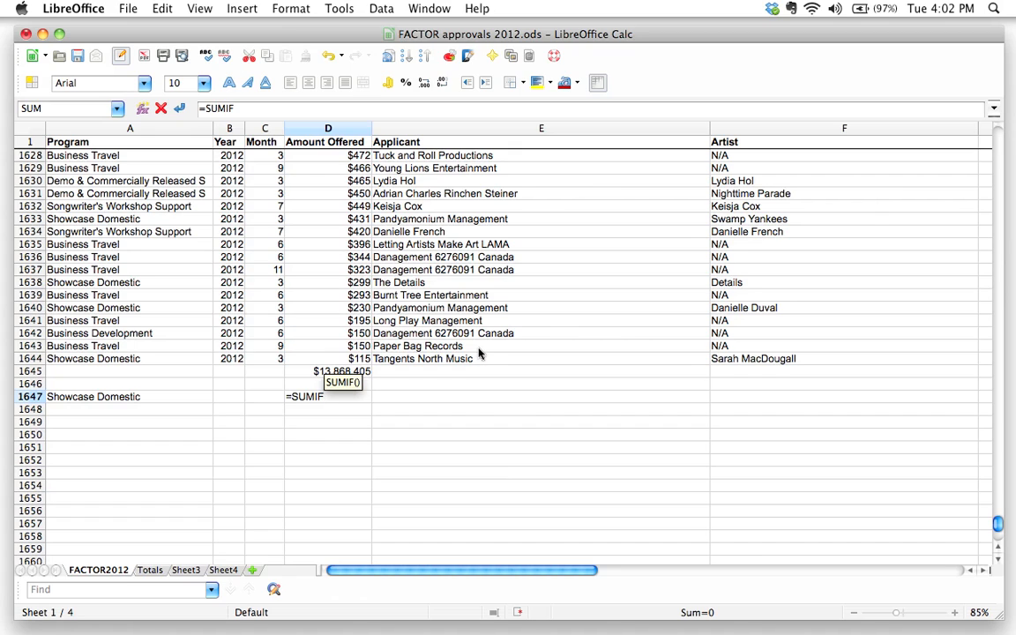
{"action": "type", "text": "("}
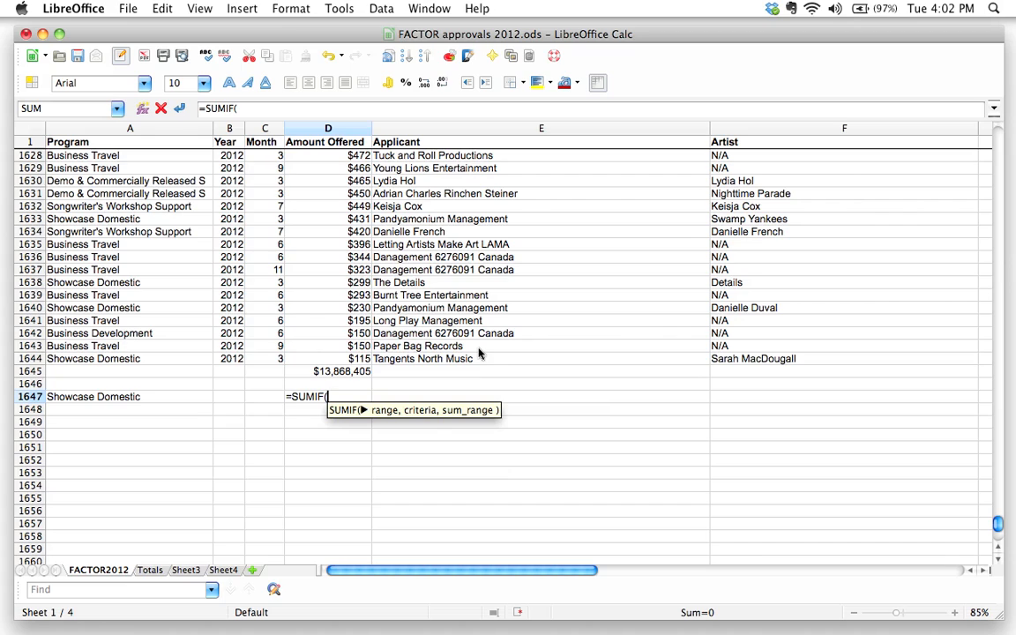
{"action": "mouse_move", "coordinate": [428, 416]}
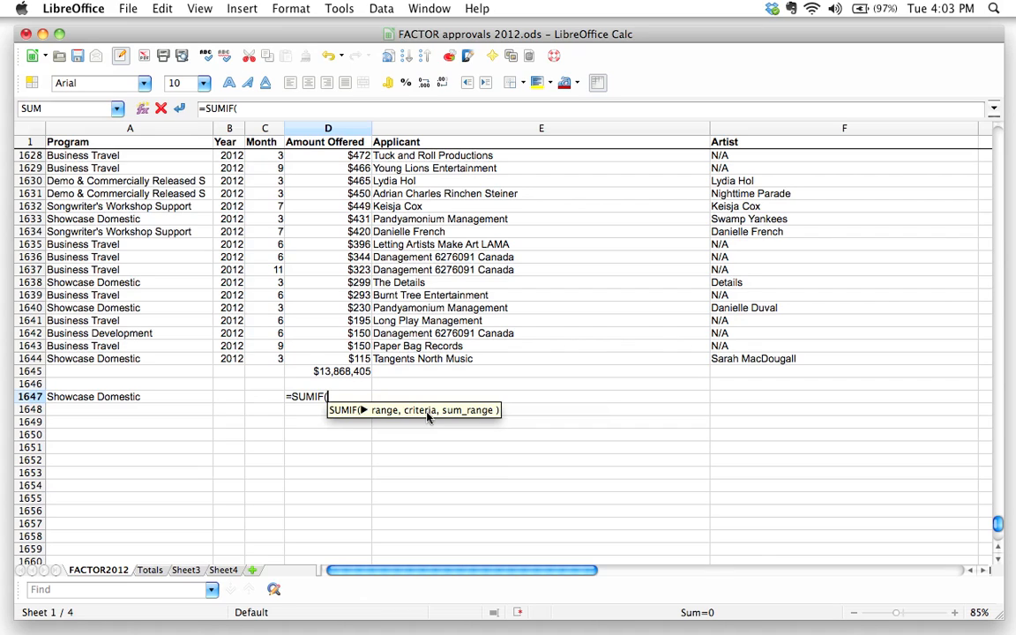
{"action": "mouse_move", "coordinate": [134, 413]}
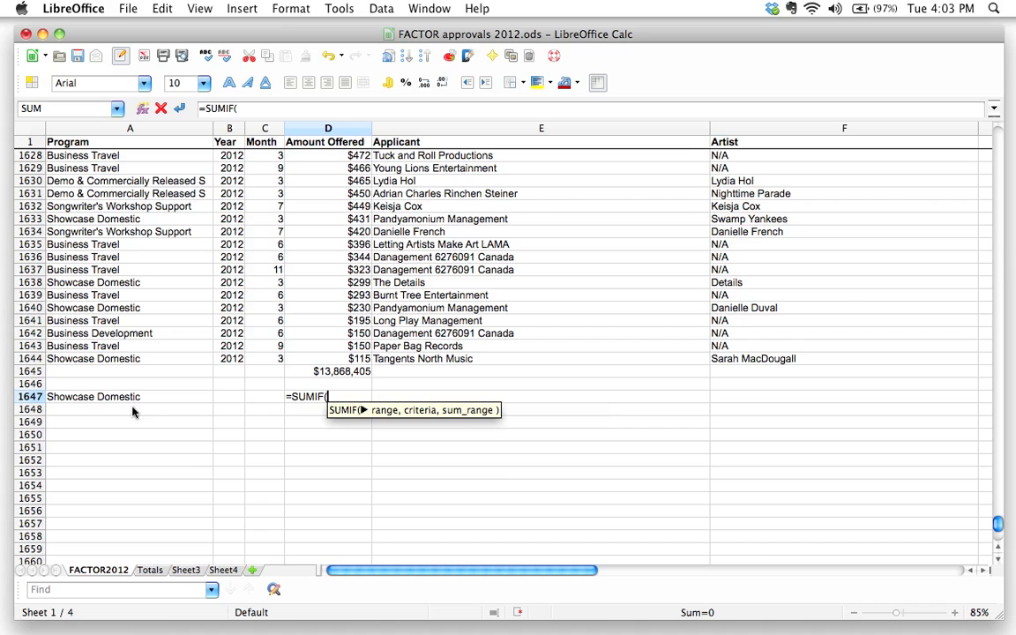
{"action": "mouse_move", "coordinate": [138, 141]}
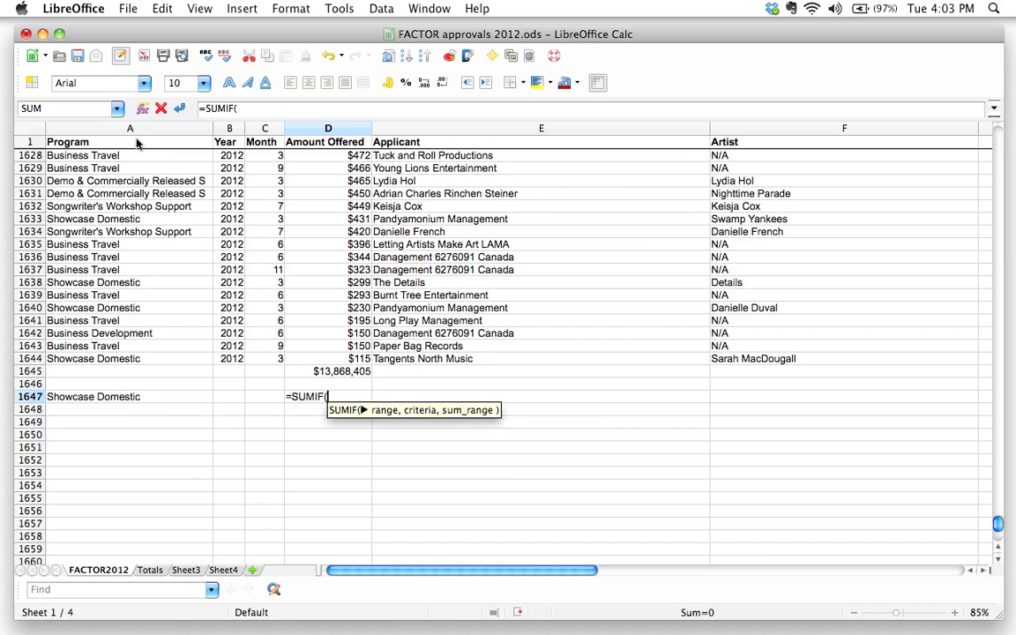
{"action": "mouse_move", "coordinate": [32, 362]}
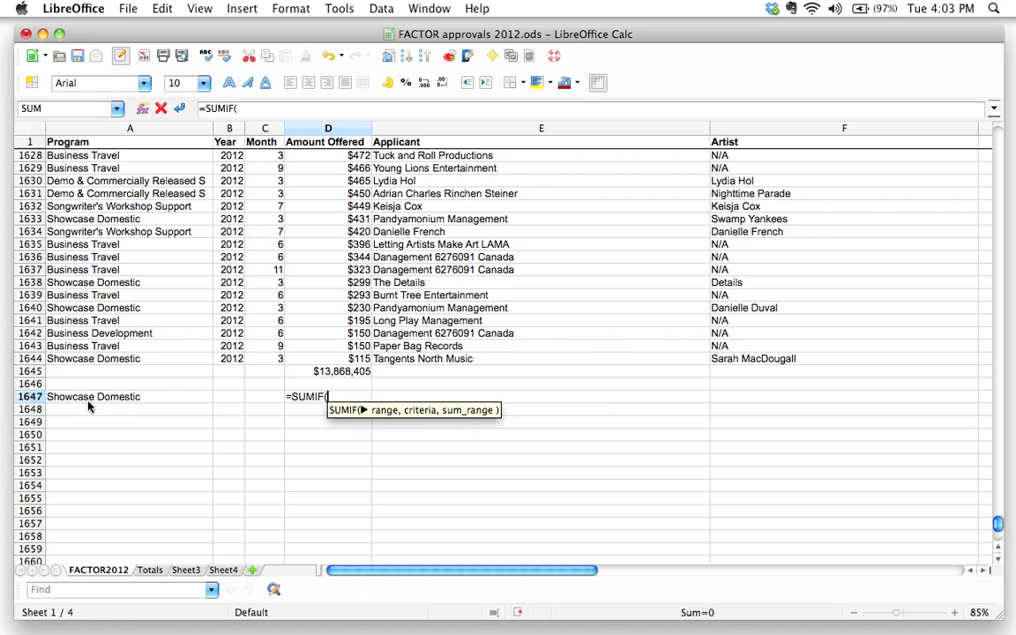
{"action": "mouse_move", "coordinate": [141, 404]}
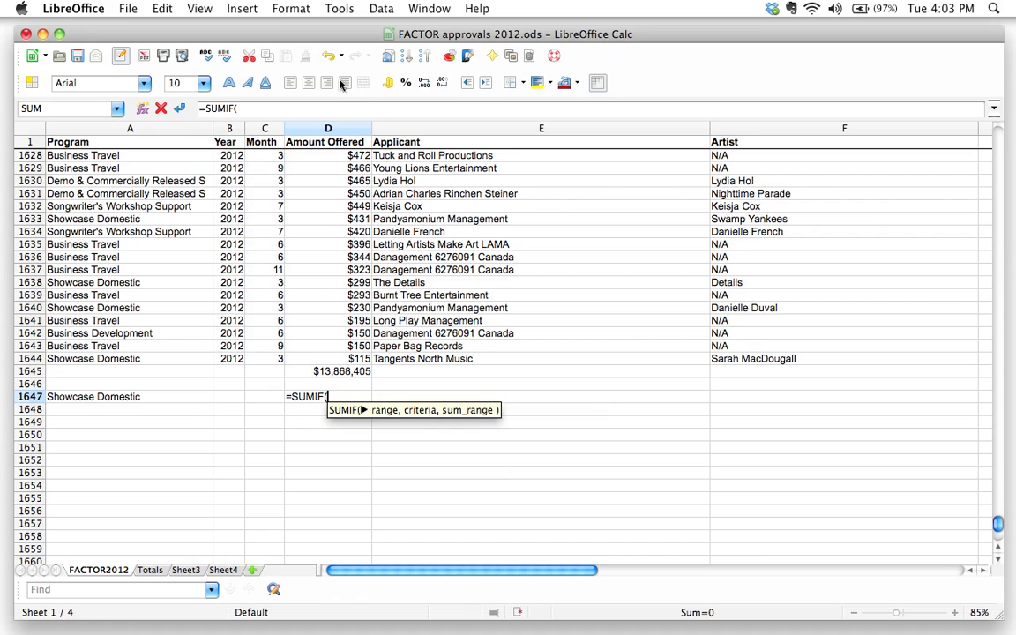
{"action": "mouse_move", "coordinate": [332, 378]}
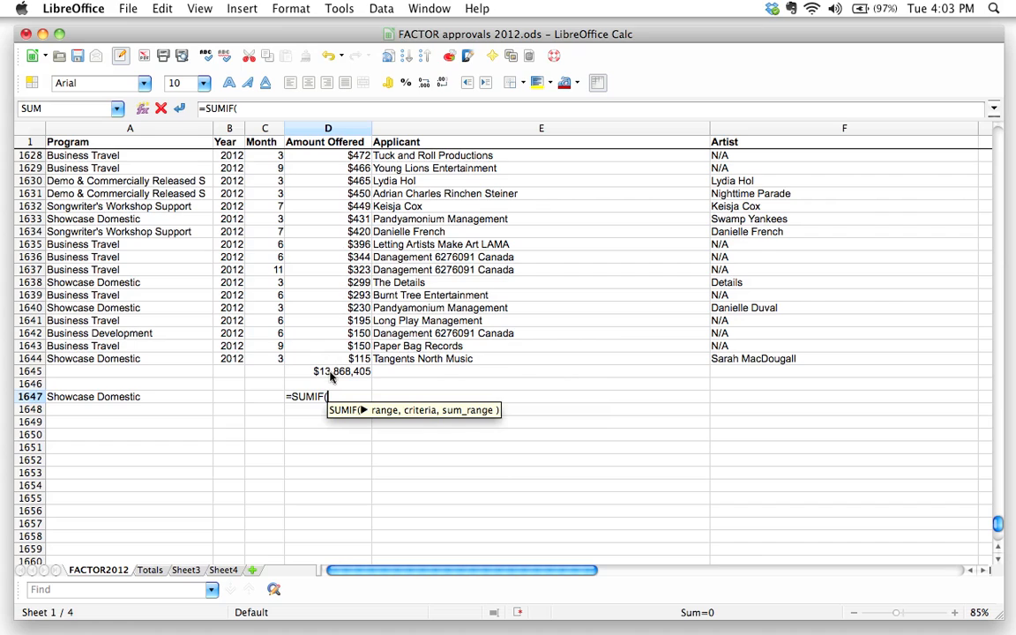
{"action": "mouse_move", "coordinate": [325, 473]}
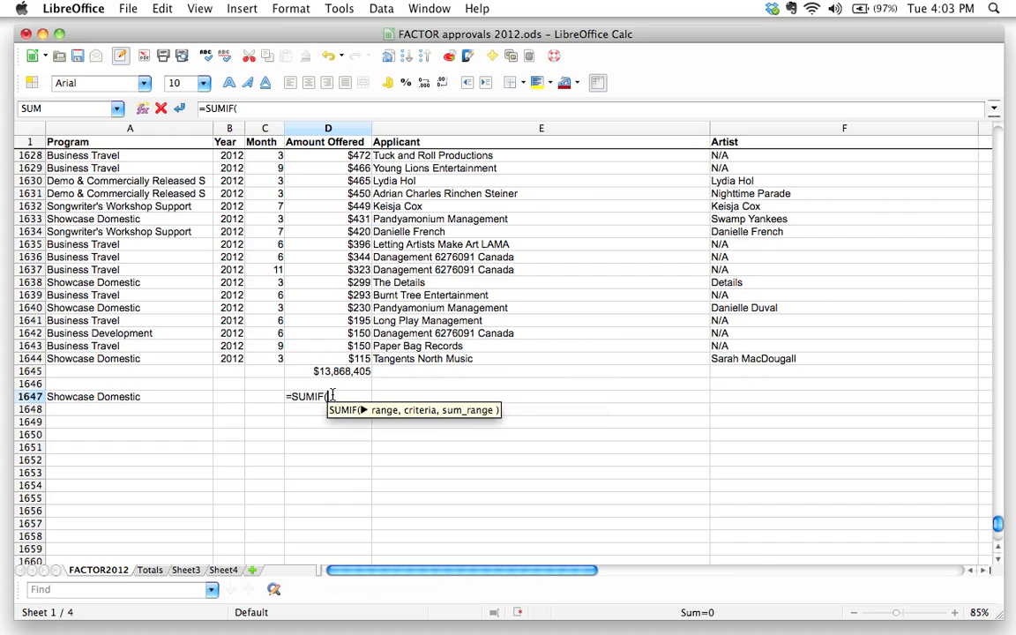
{"action": "mouse_move", "coordinate": [374, 481]}
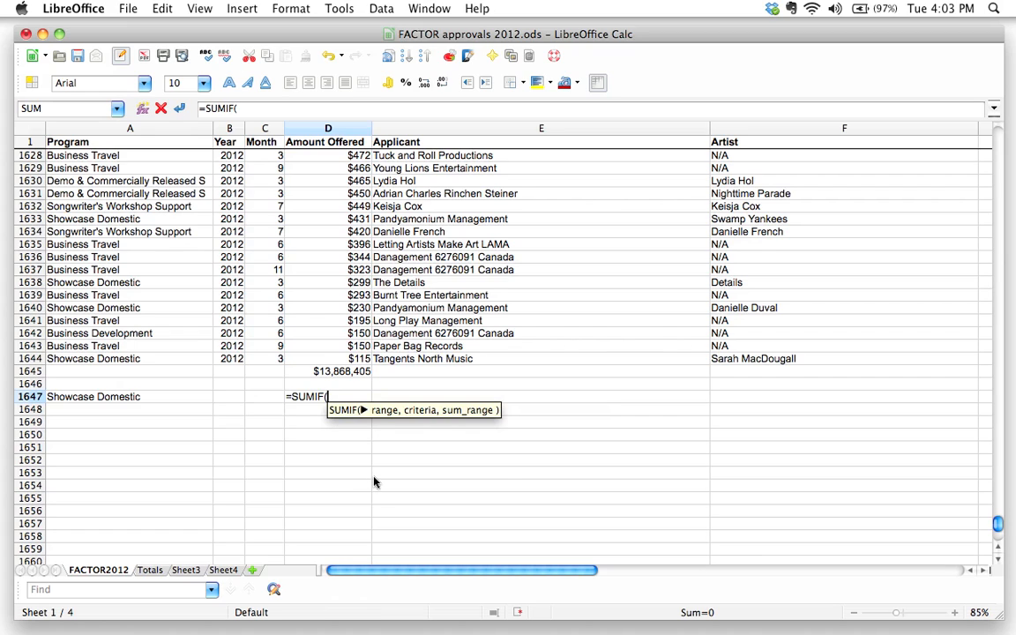
- Fill in arguments A2:A1644, "Showcase Domestic", D2:D1644 for the conditional sum
{"action": "type", "text": "A2"}
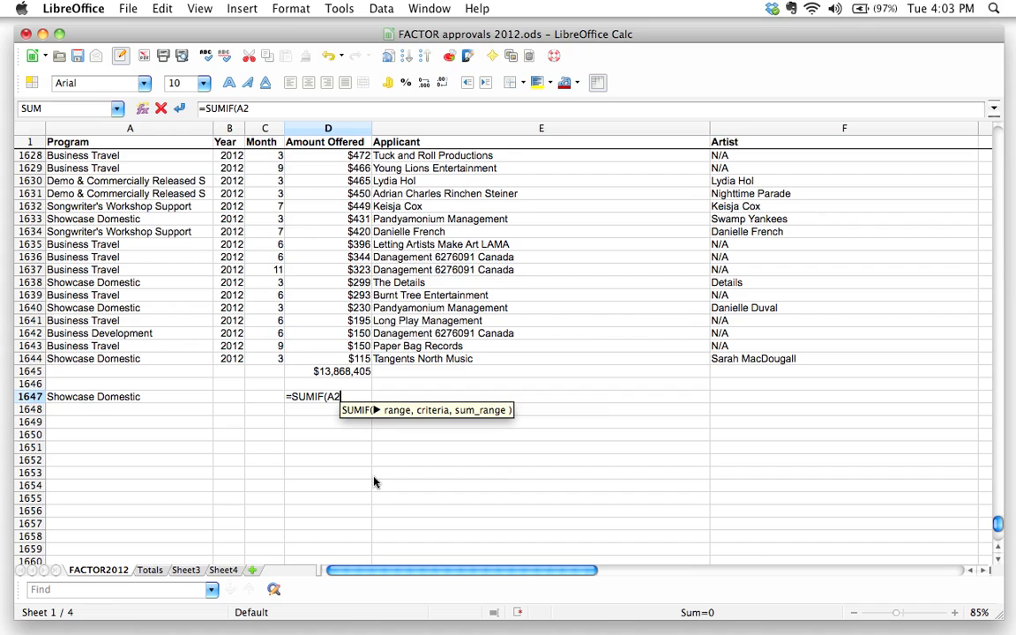
{"action": "type", "text": ":A"}
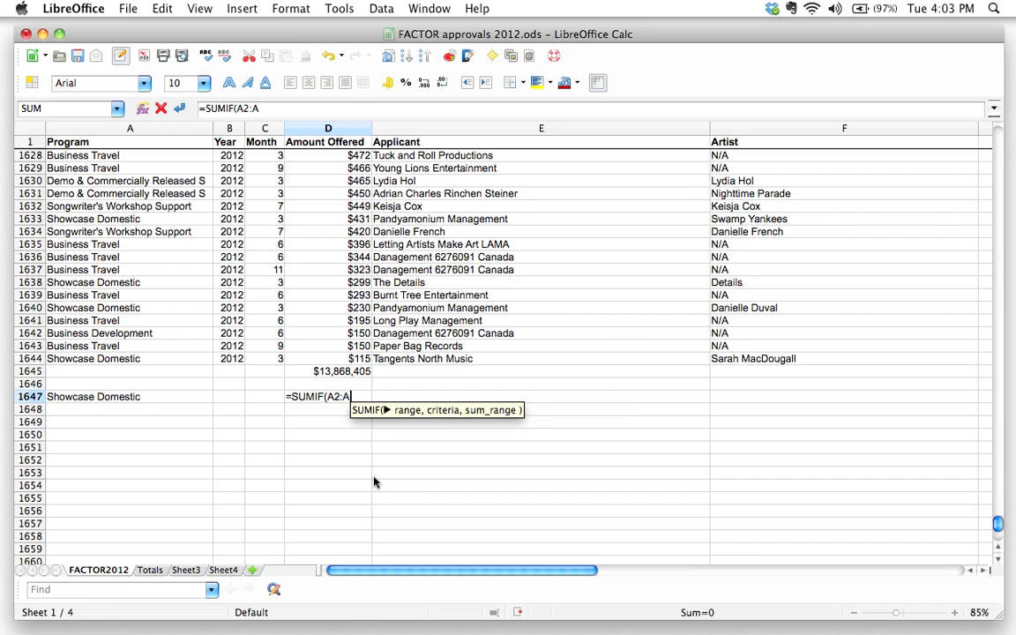
{"action": "type", "text": "1644"}
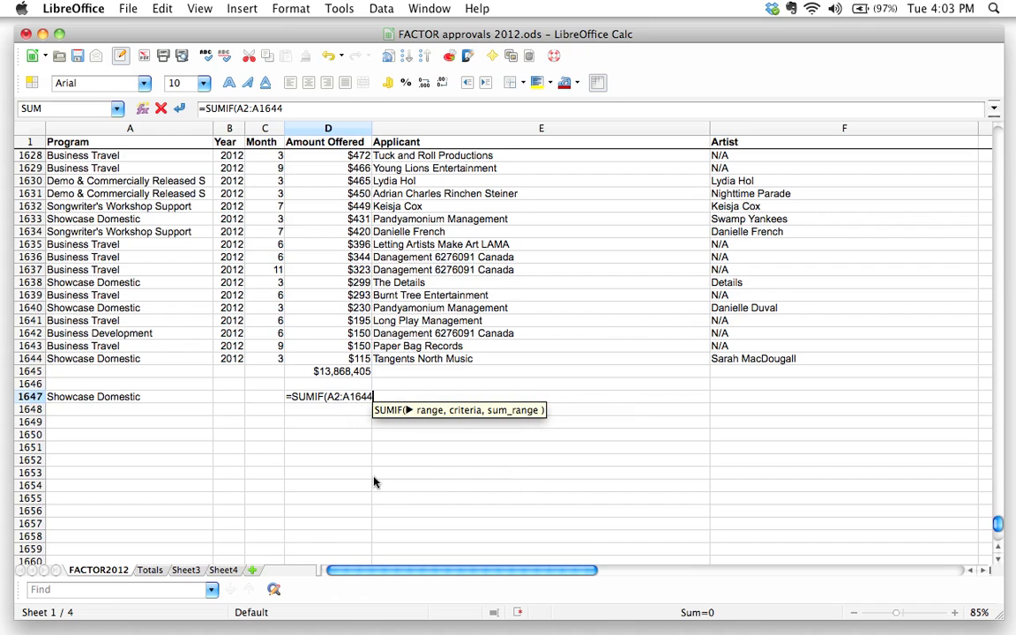
{"action": "type", "text": ","}
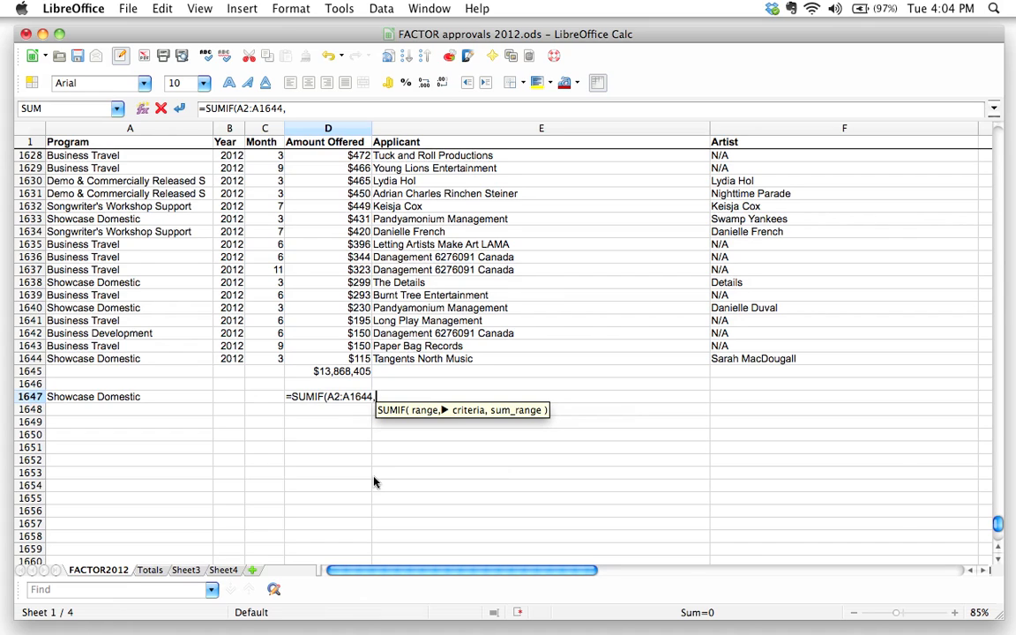
{"action": "type", "text": "\"Showcase Do"}
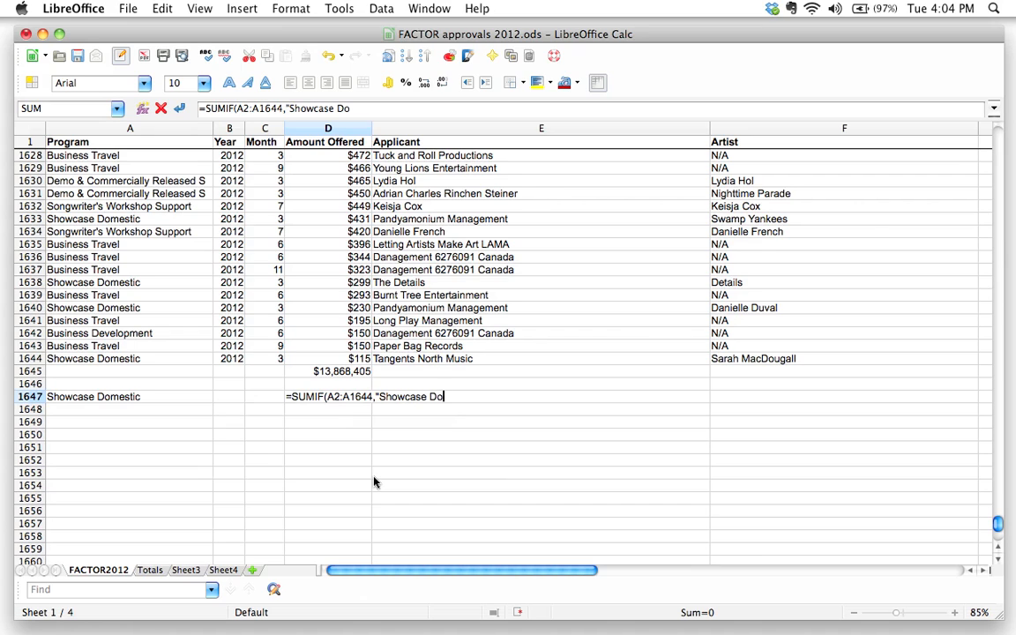
{"action": "type", "text": "mestic\""}
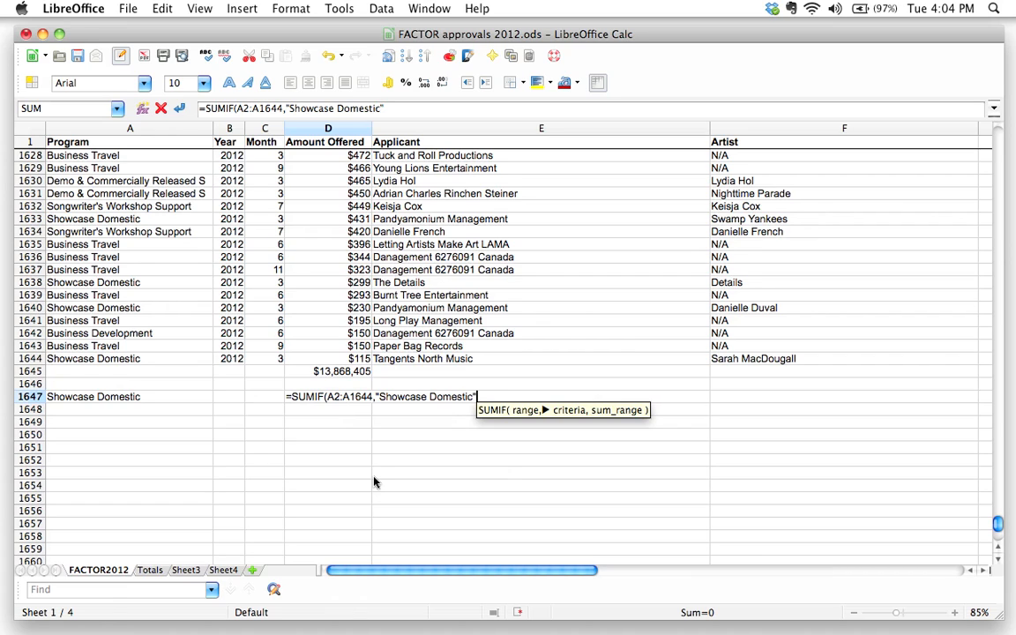
{"action": "type", "text": ","}
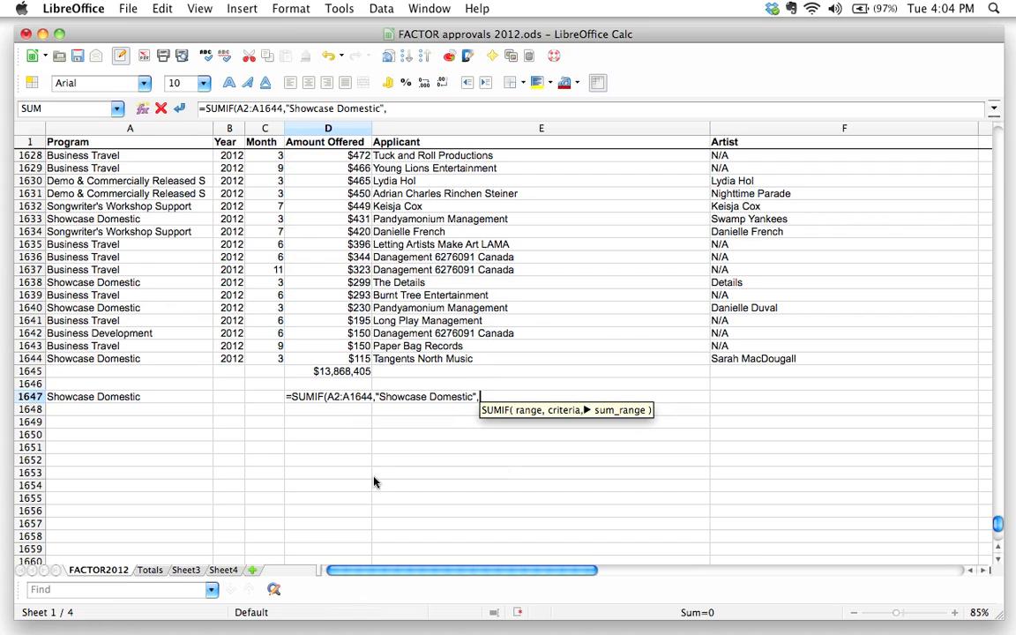
{"action": "type", "text": "D2:"}
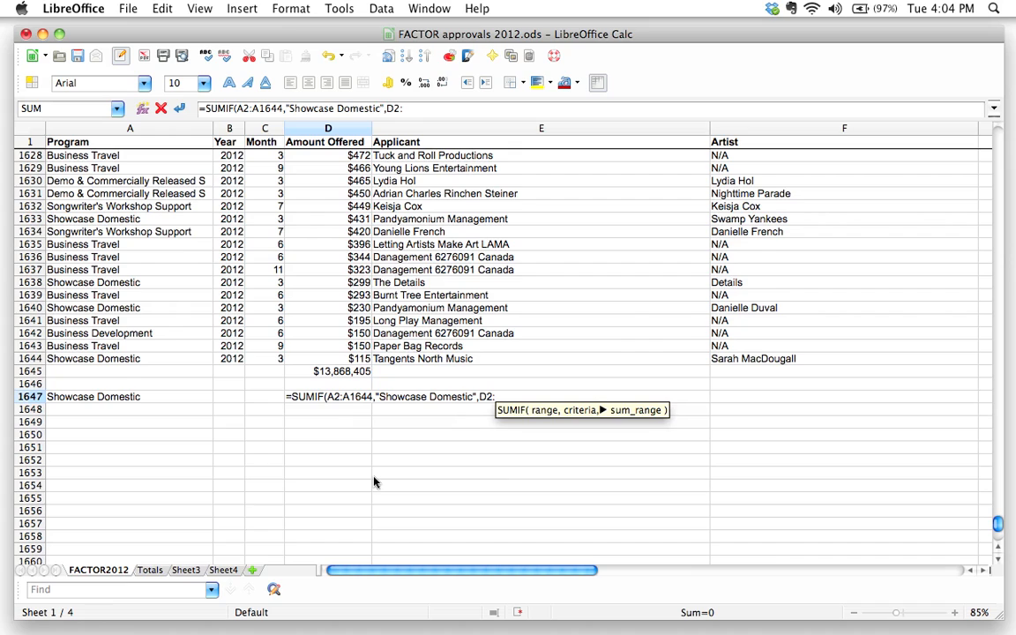
{"action": "type", "text": "1644)"}
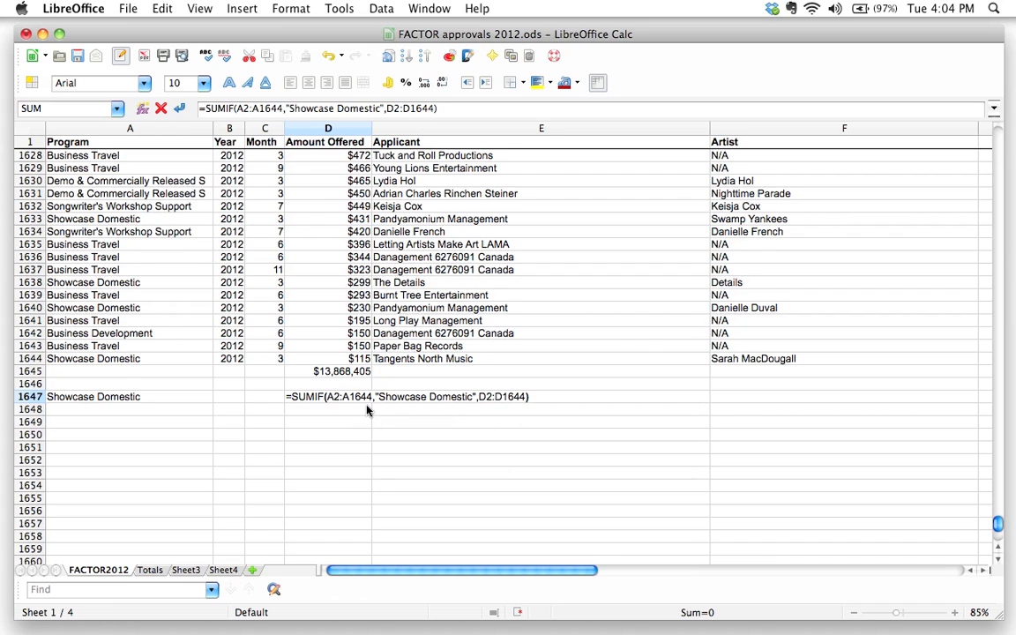
{"action": "mouse_move", "coordinate": [537, 450]}
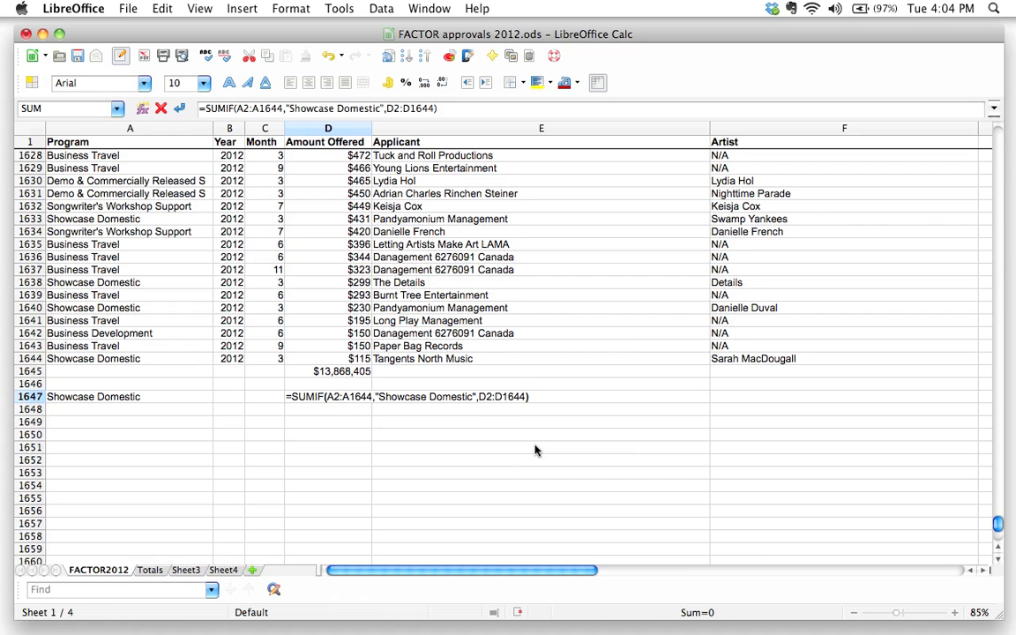
{"action": "mouse_move", "coordinate": [435, 421]}
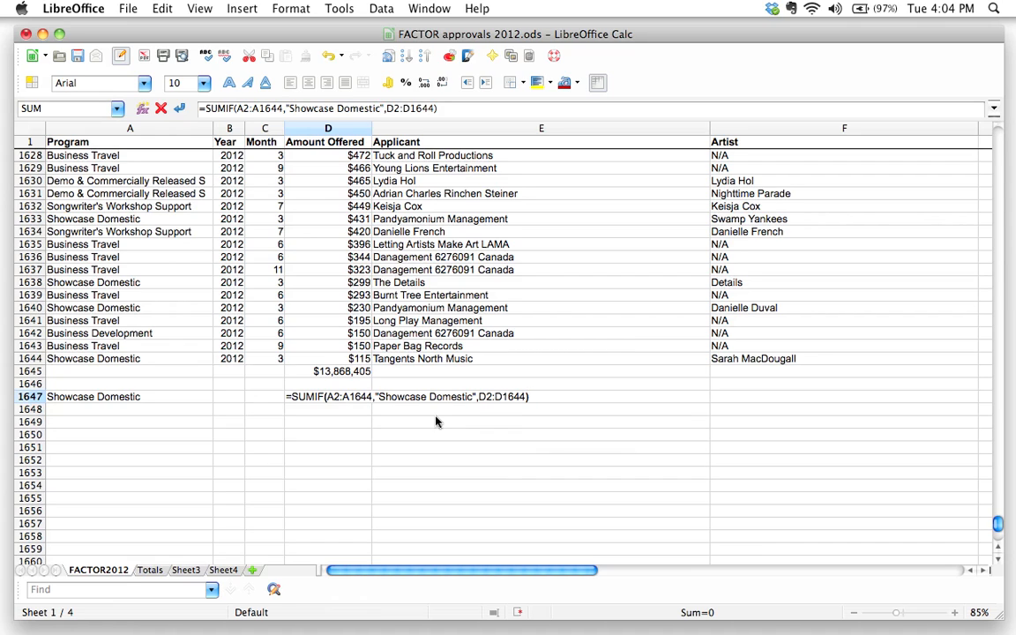
{"action": "mouse_move", "coordinate": [304, 387]}
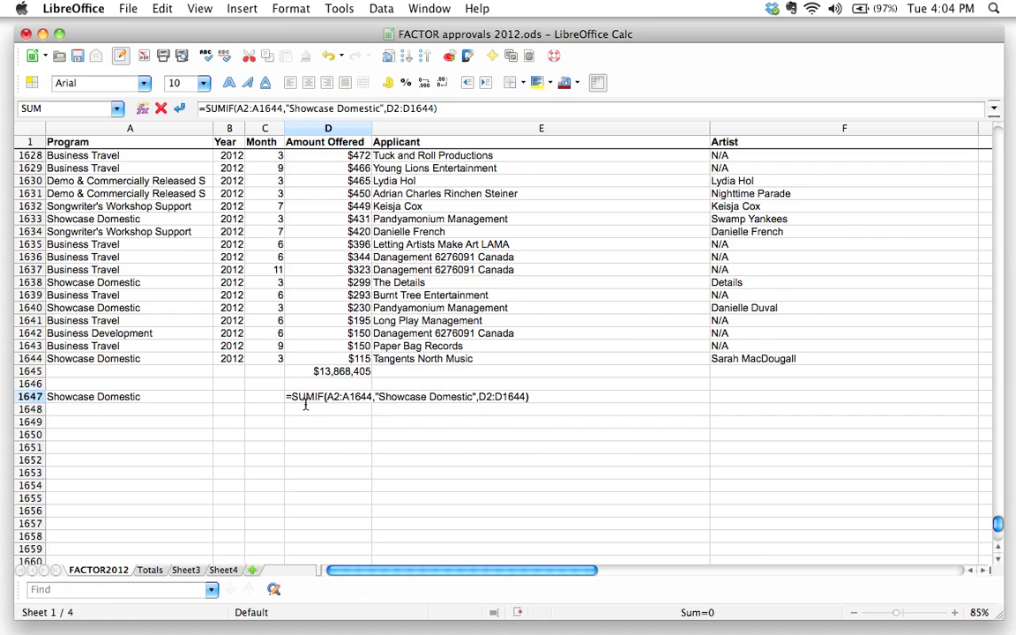
{"action": "mouse_move", "coordinate": [335, 430]}
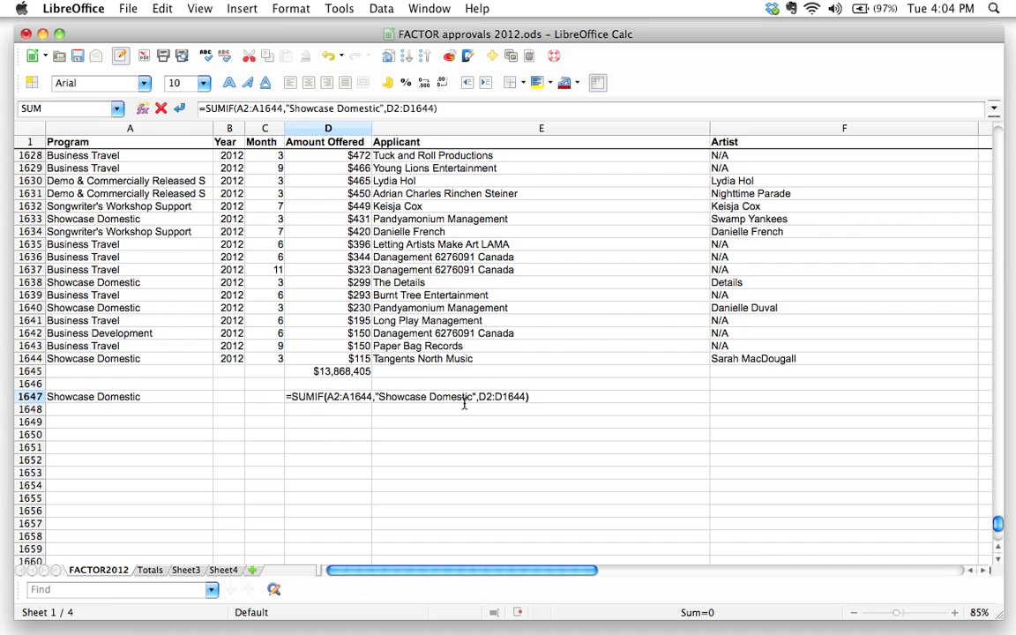
{"action": "mouse_move", "coordinate": [326, 414]}
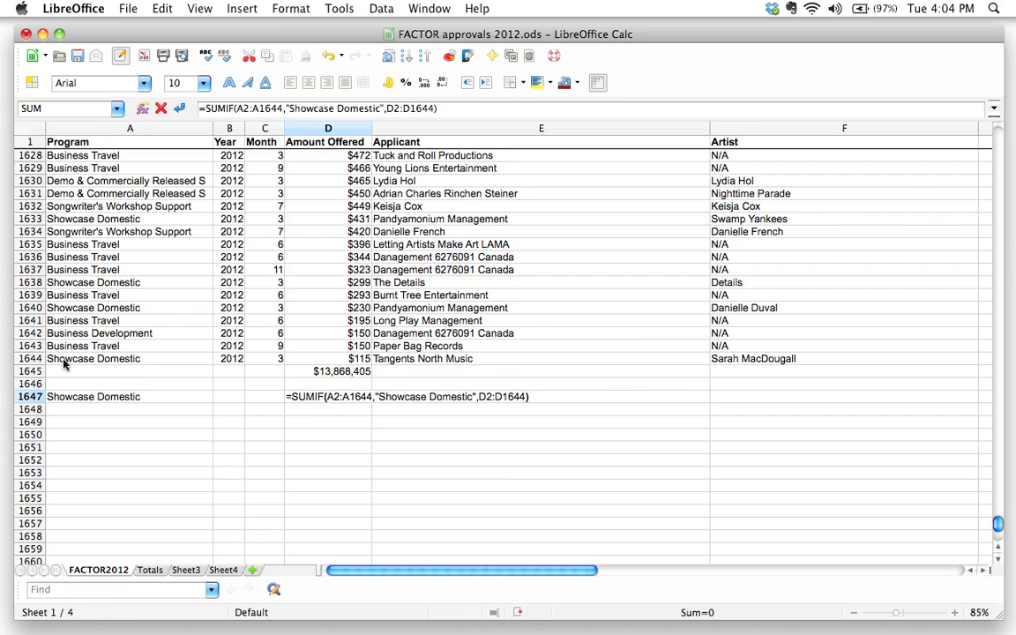
{"action": "mouse_move", "coordinate": [219, 388]}
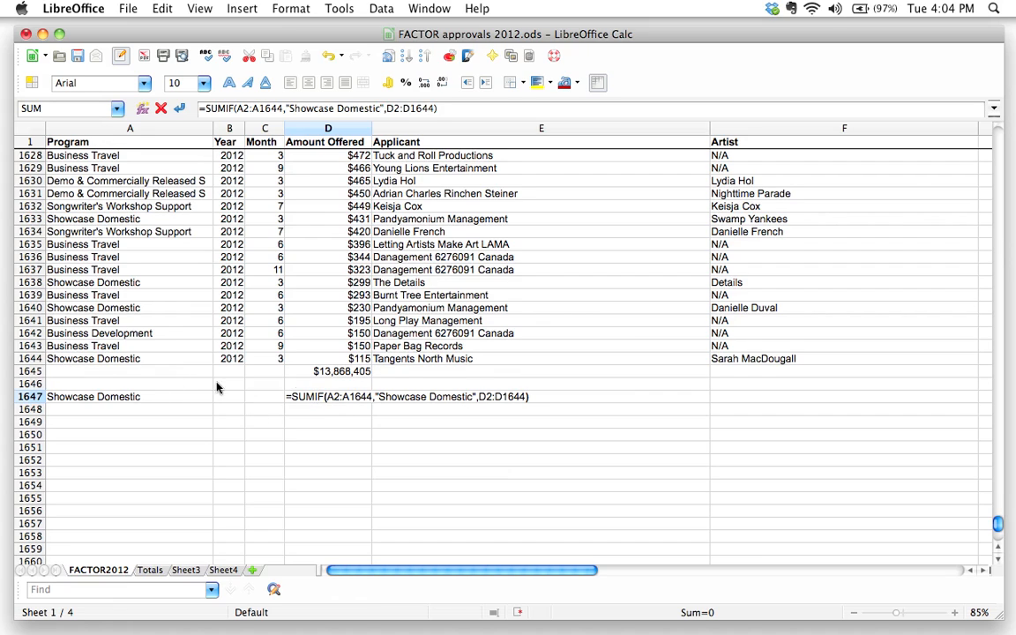
{"action": "mouse_move", "coordinate": [318, 230]}
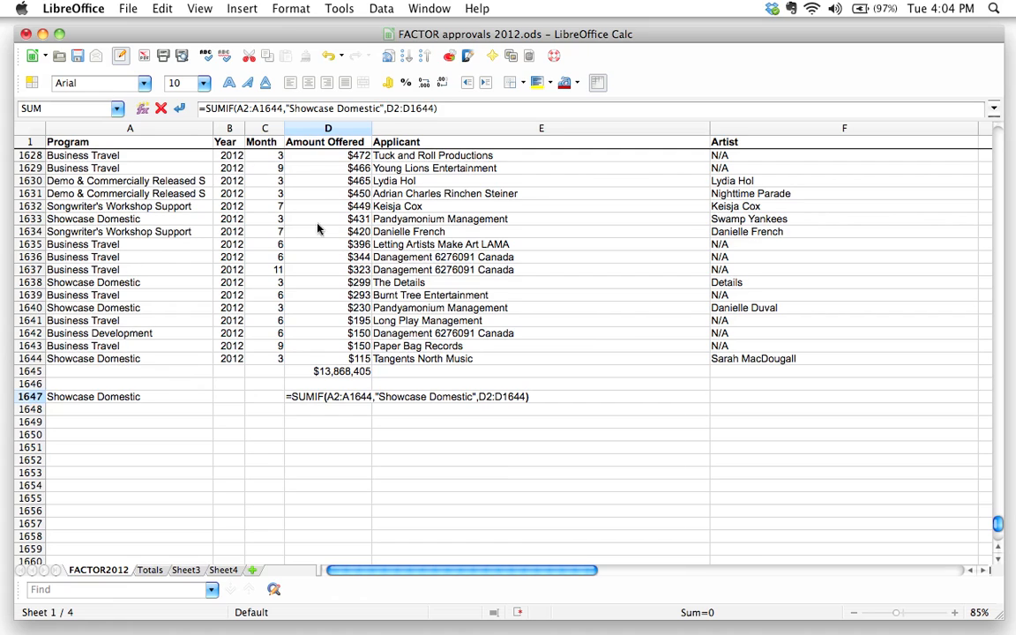
{"action": "mouse_move", "coordinate": [352, 363]}
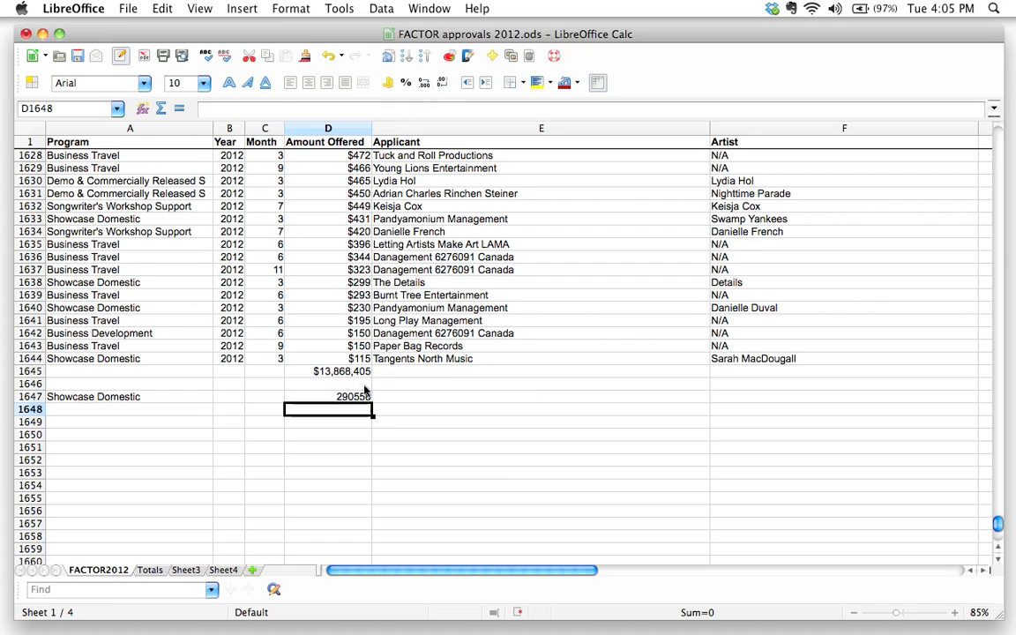
- Format the D1647 total as whole-dollar currency showing $290,558
{"action": "left_click", "coordinate": [328, 395]}
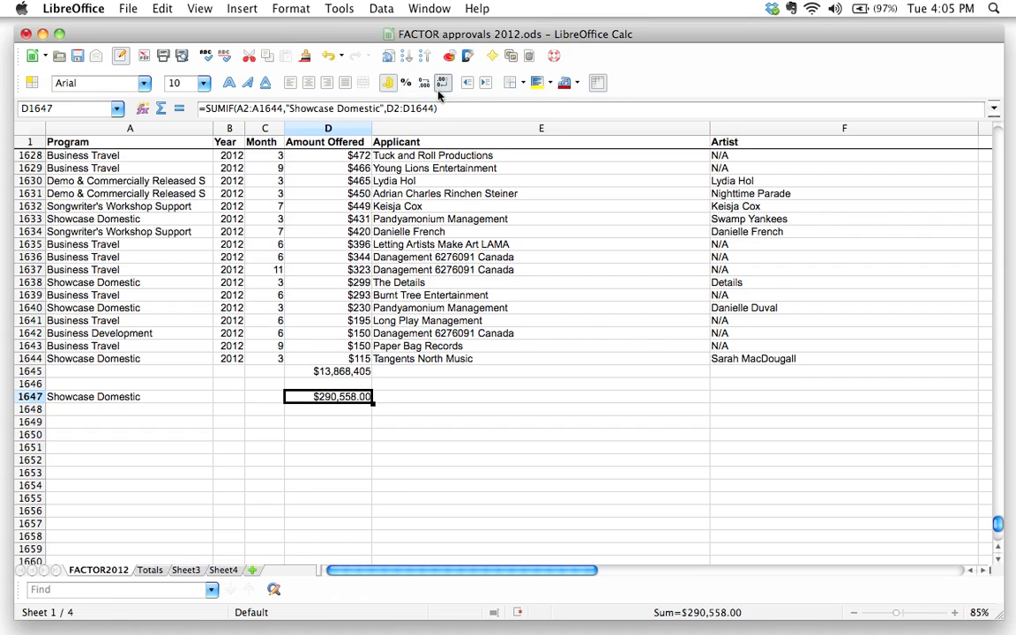
{"action": "left_click", "coordinate": [441, 83]}
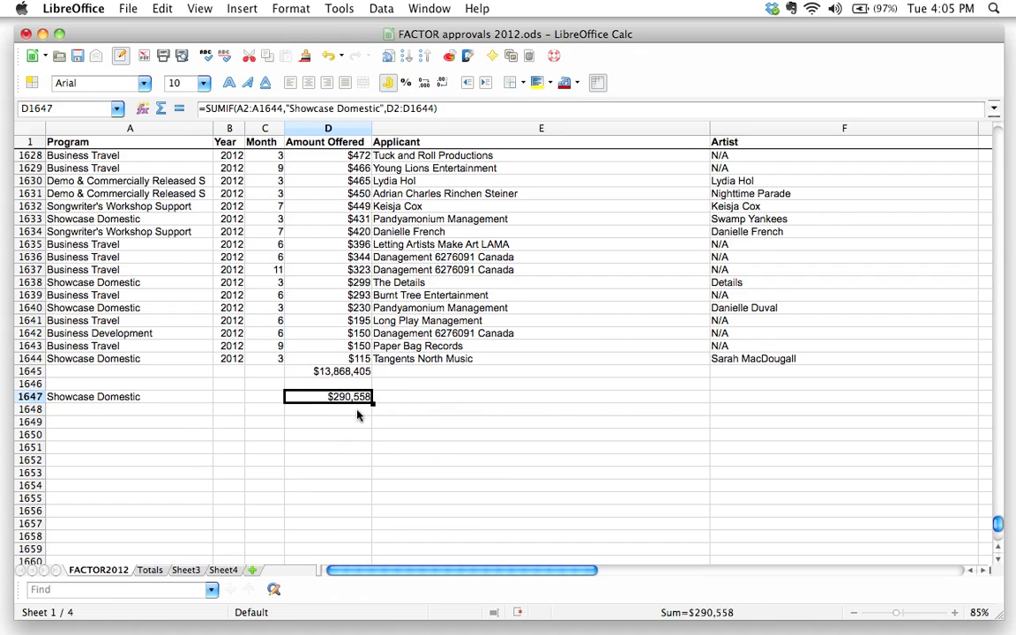
{"action": "mouse_move", "coordinate": [367, 406]}
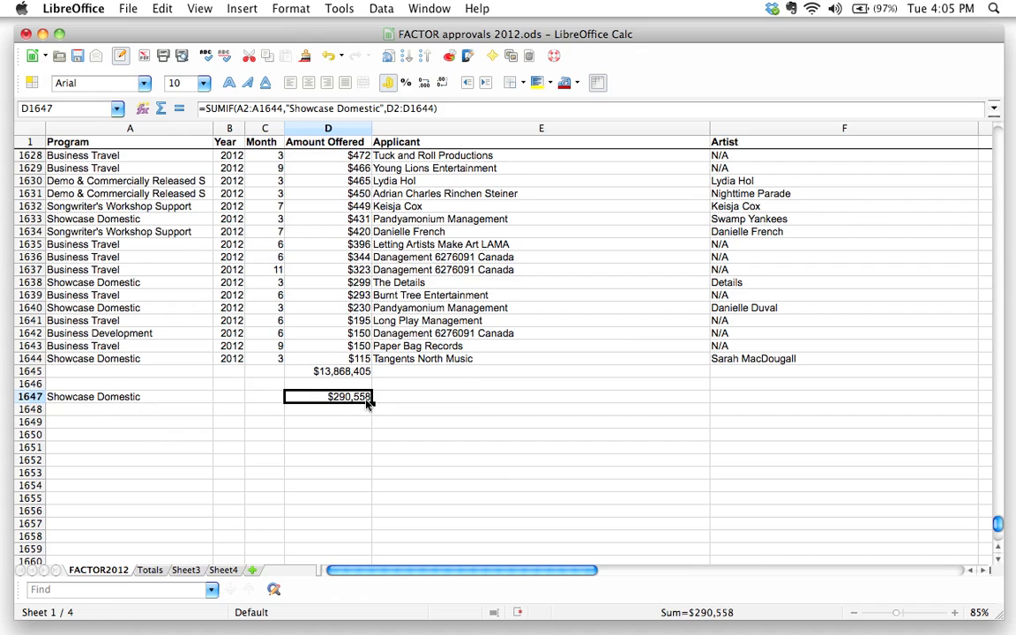
{"action": "mouse_move", "coordinate": [113, 384]}
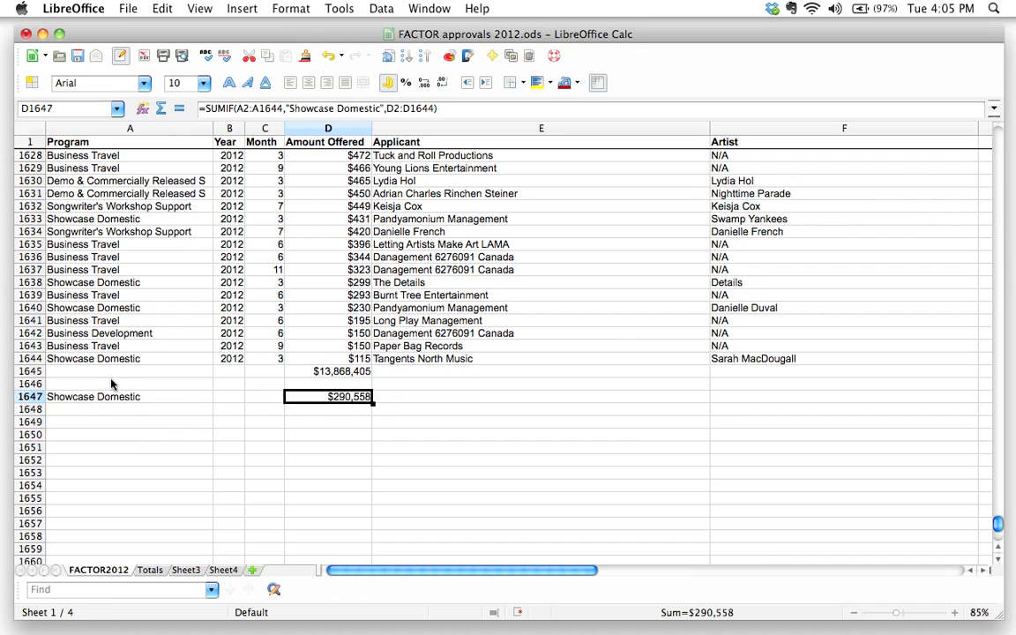
{"action": "mouse_move", "coordinate": [209, 480]}
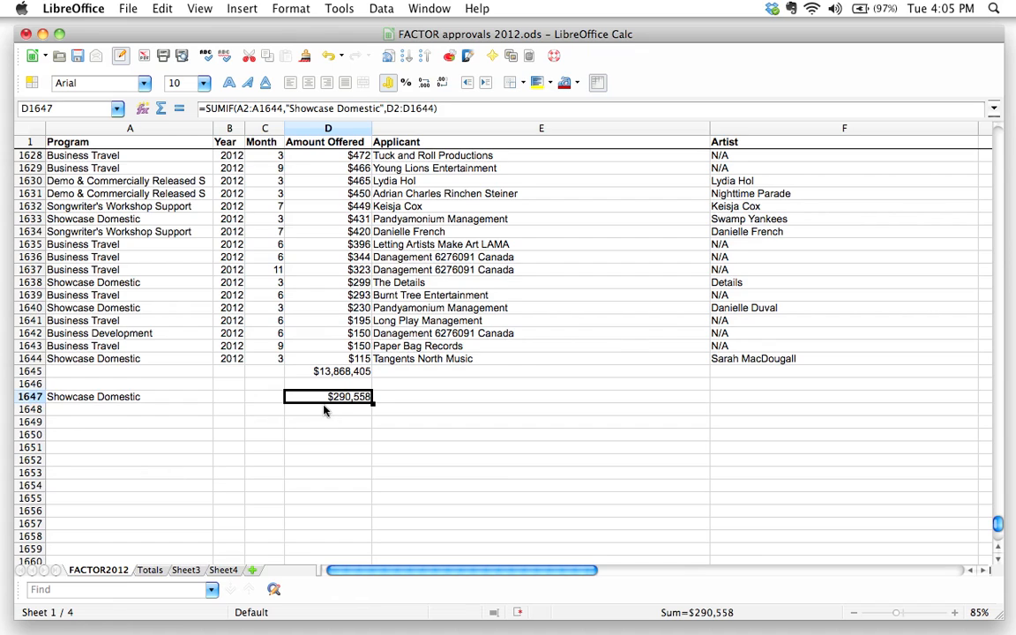
{"action": "mouse_move", "coordinate": [358, 406]}
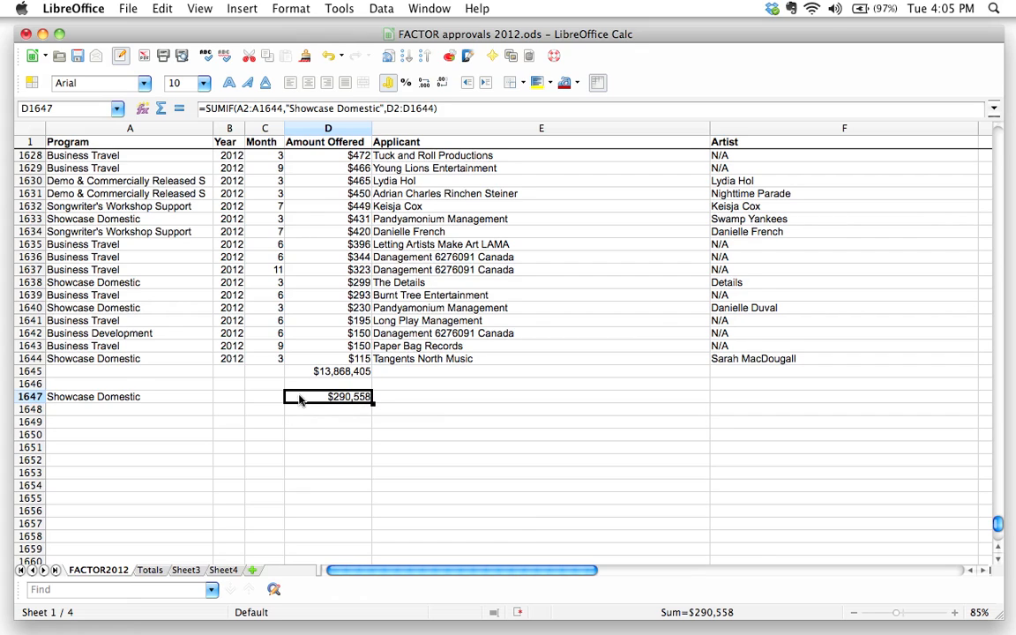
{"action": "mouse_move", "coordinate": [359, 424]}
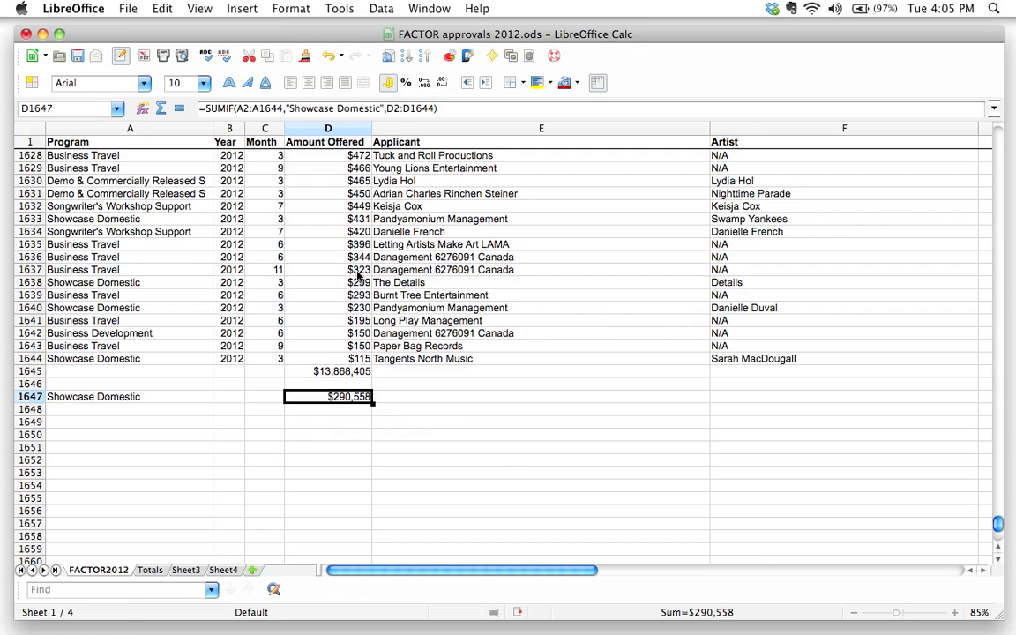
{"action": "mouse_move", "coordinate": [176, 462]}
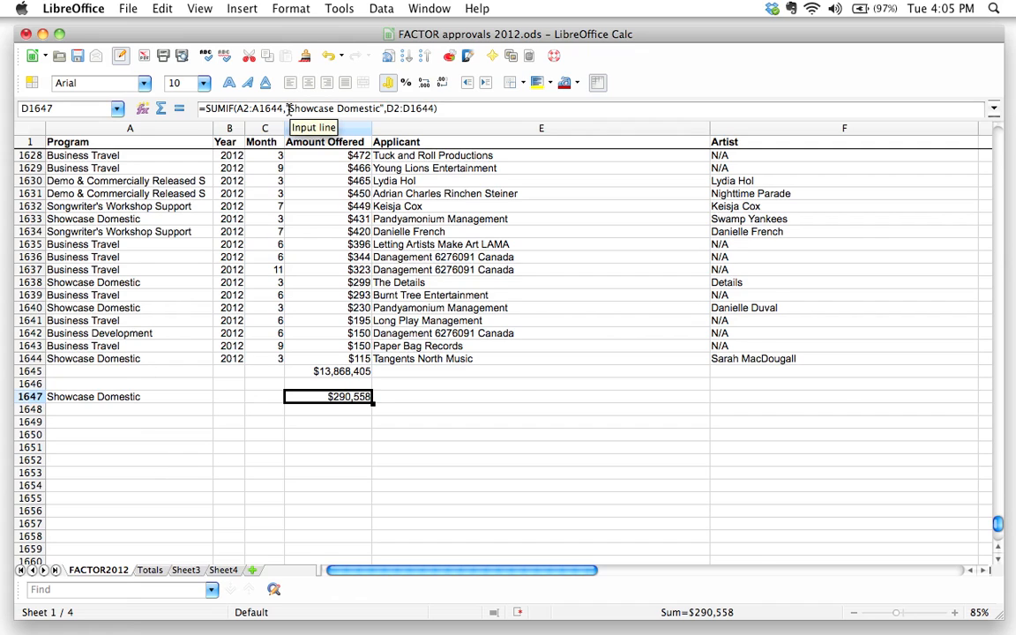
- Replace the quoted "Showcase Domestic" criterion with a reference to A1647
{"action": "double_click", "coordinate": [328, 396]}
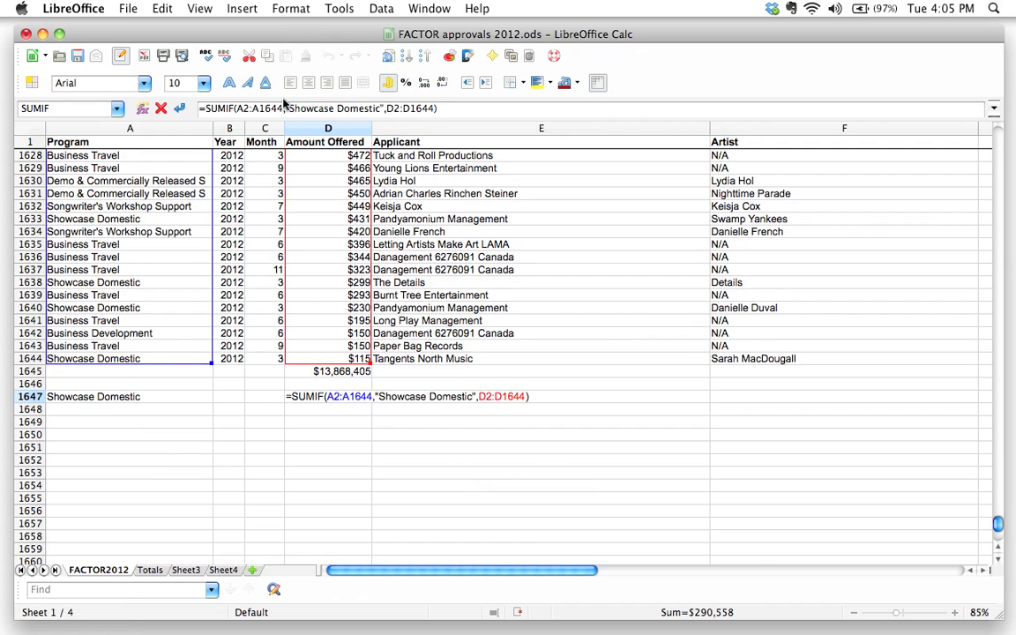
{"action": "double_click", "coordinate": [302, 107]}
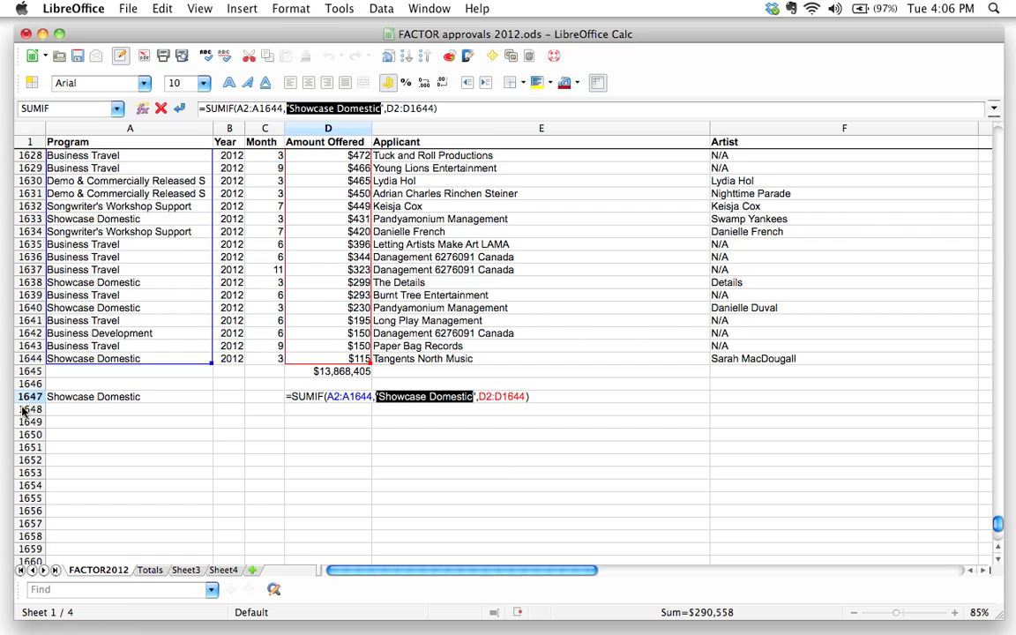
{"action": "mouse_move", "coordinate": [78, 404]}
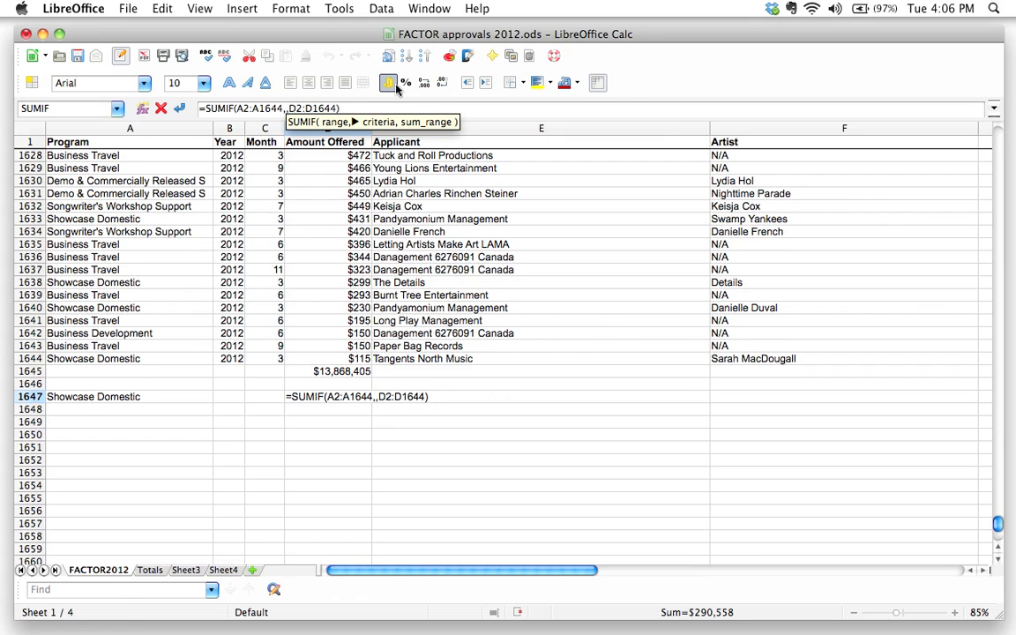
{"action": "type", "text": "A1647"}
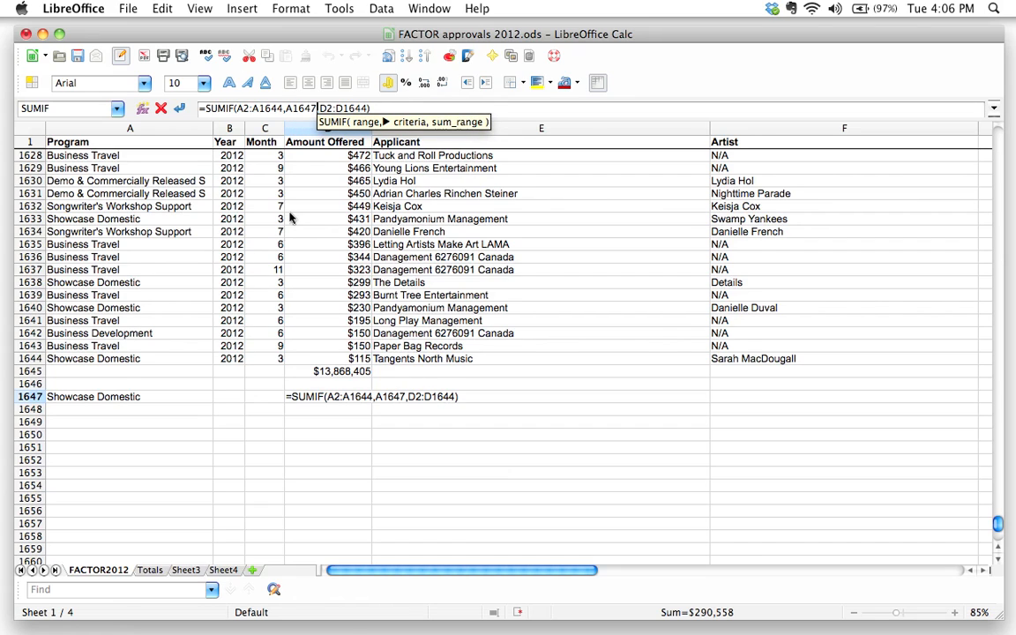
{"action": "mouse_move", "coordinate": [226, 364]}
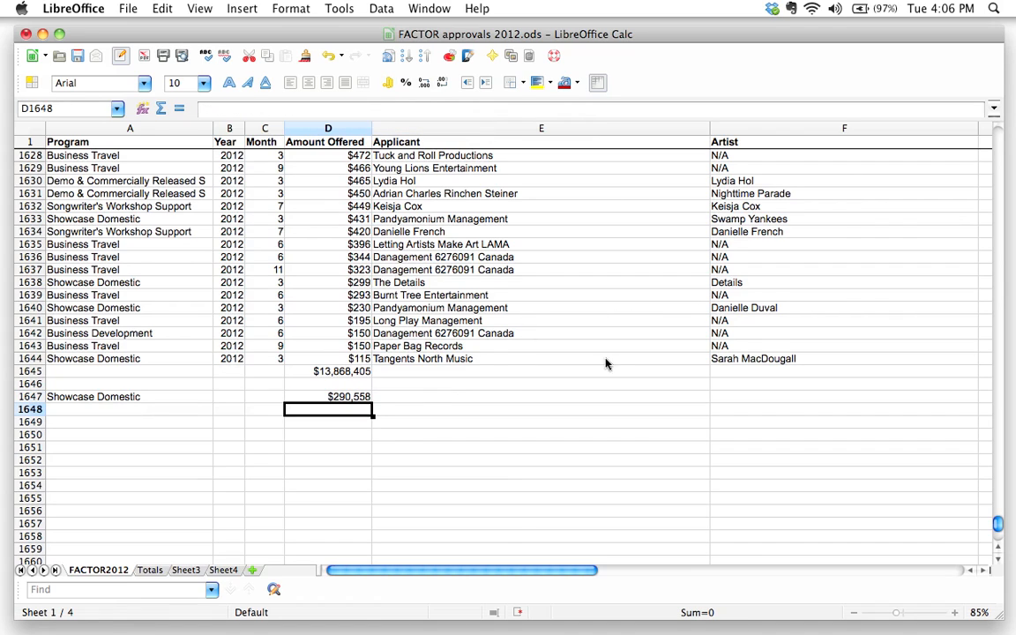
- Select D1647 to review the SUMIF now referencing A1647, still $290,558
{"action": "left_click", "coordinate": [329, 396]}
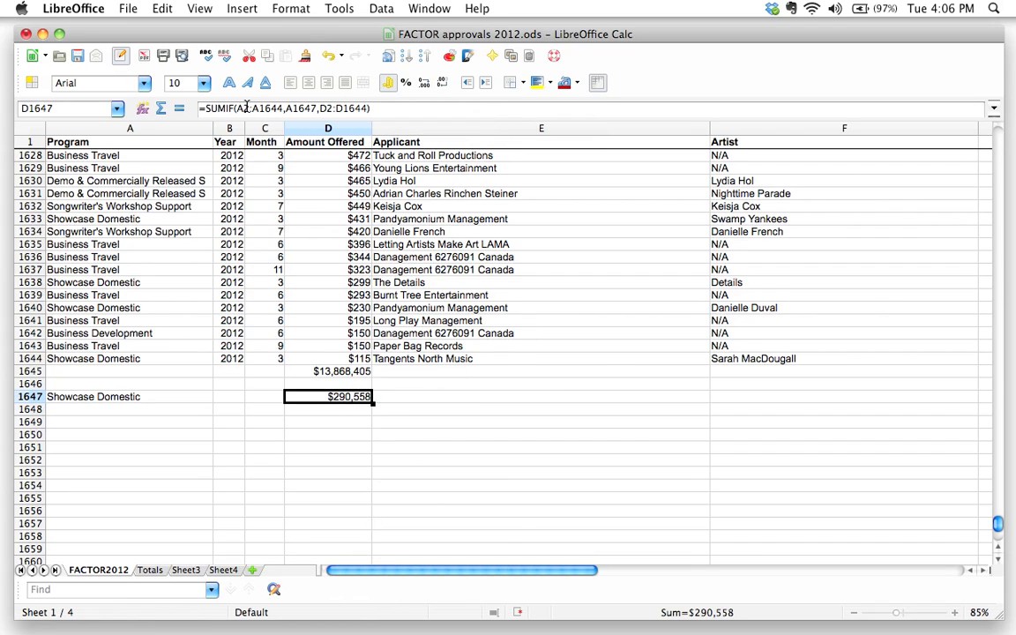
{"action": "mouse_move", "coordinate": [314, 108]}
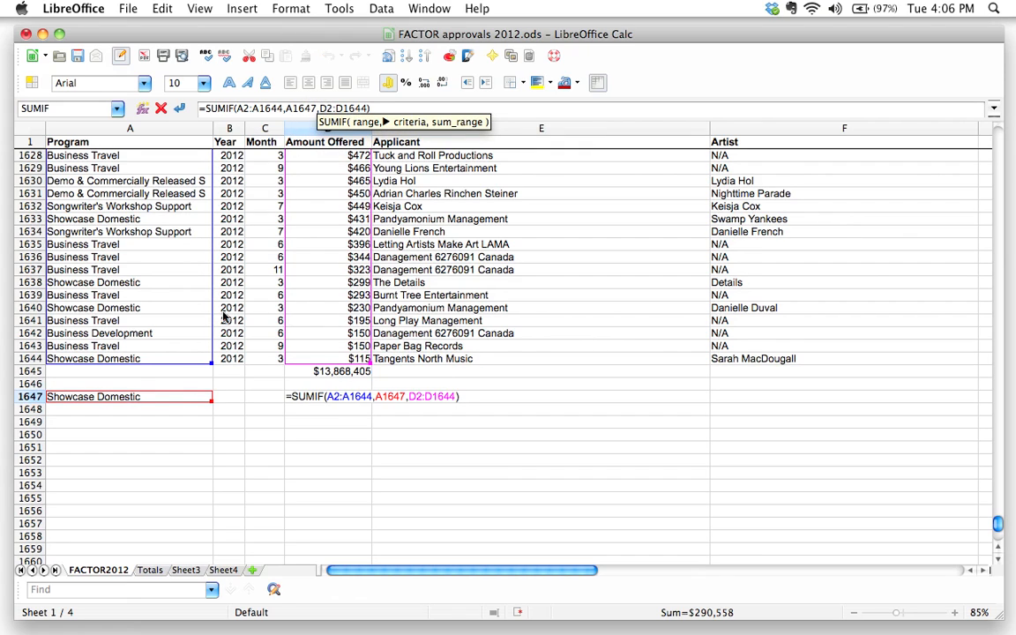
{"action": "mouse_move", "coordinate": [211, 395]}
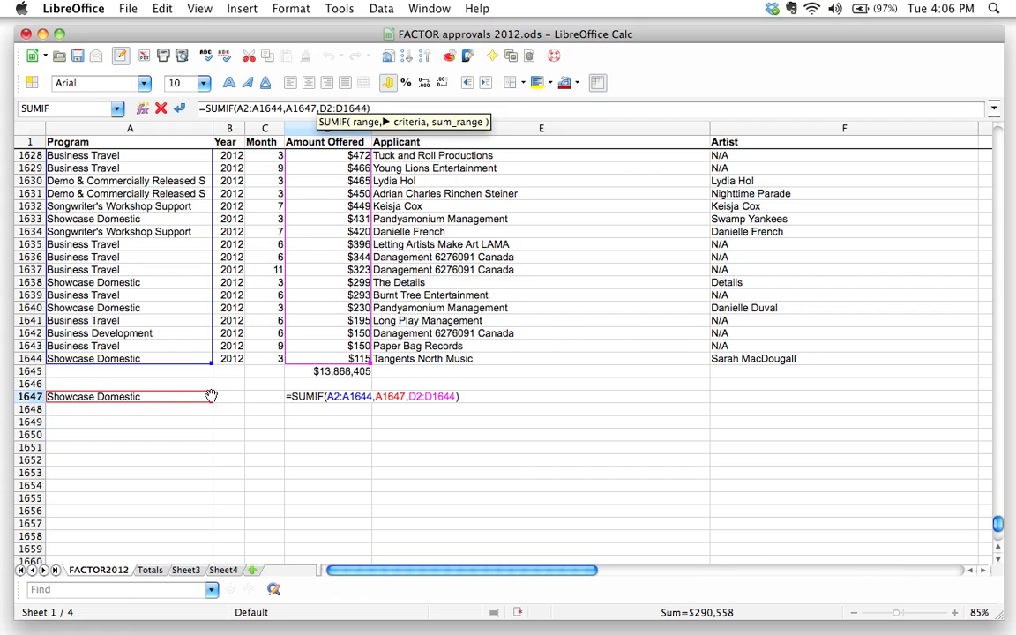
{"action": "mouse_move", "coordinate": [134, 392]}
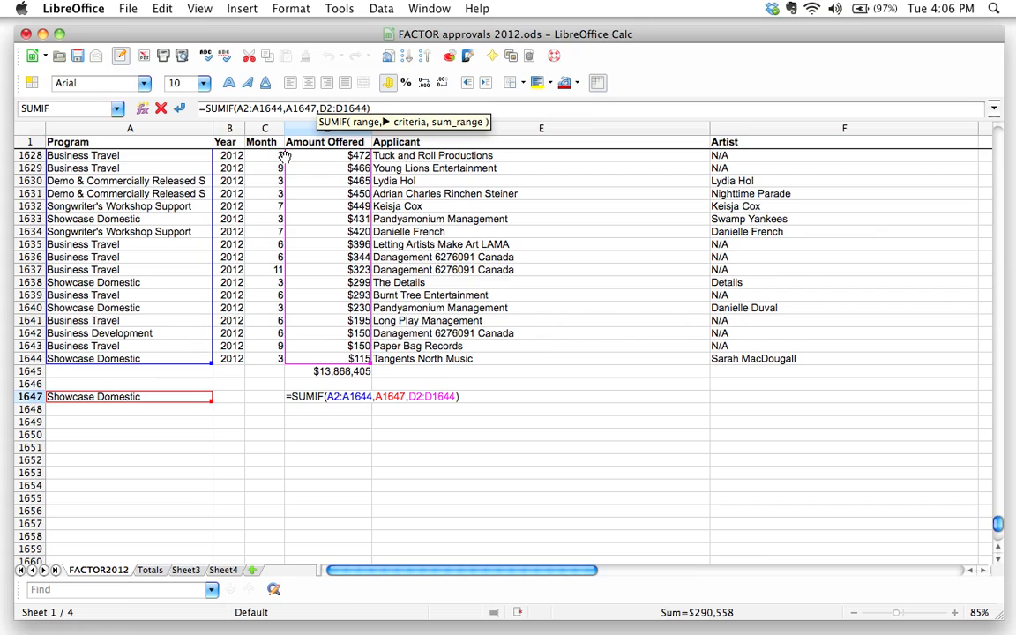
{"action": "mouse_move", "coordinate": [152, 85]}
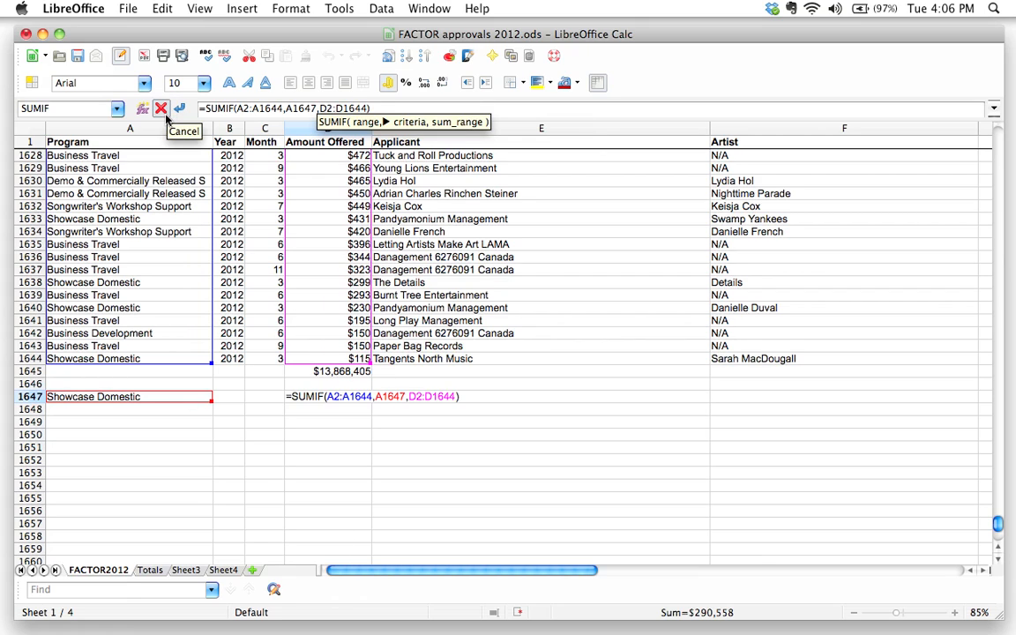
{"action": "mouse_move", "coordinate": [357, 356]}
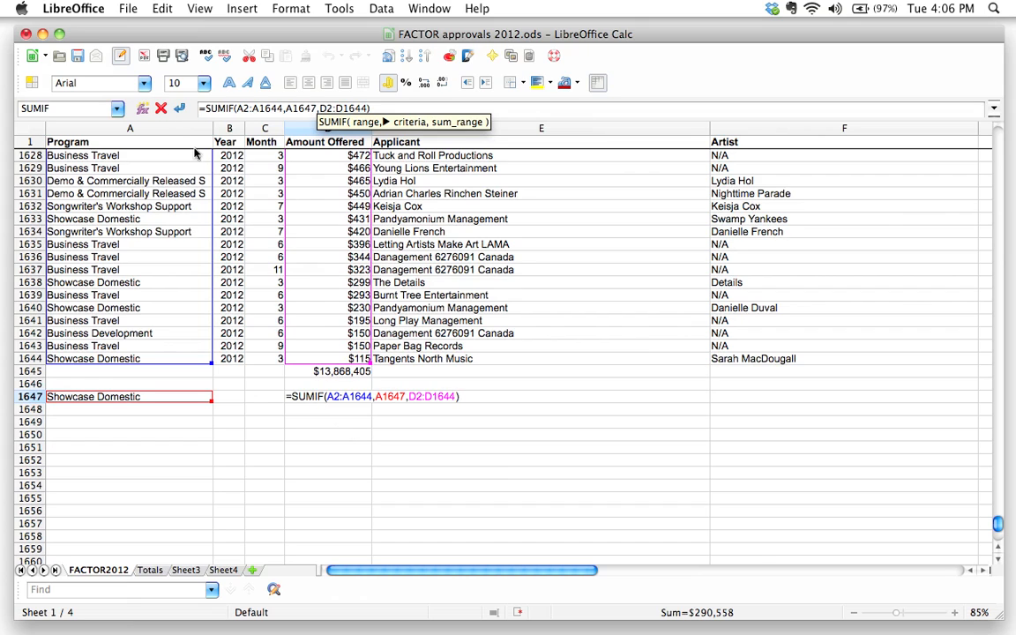
{"action": "mouse_move", "coordinate": [371, 410]}
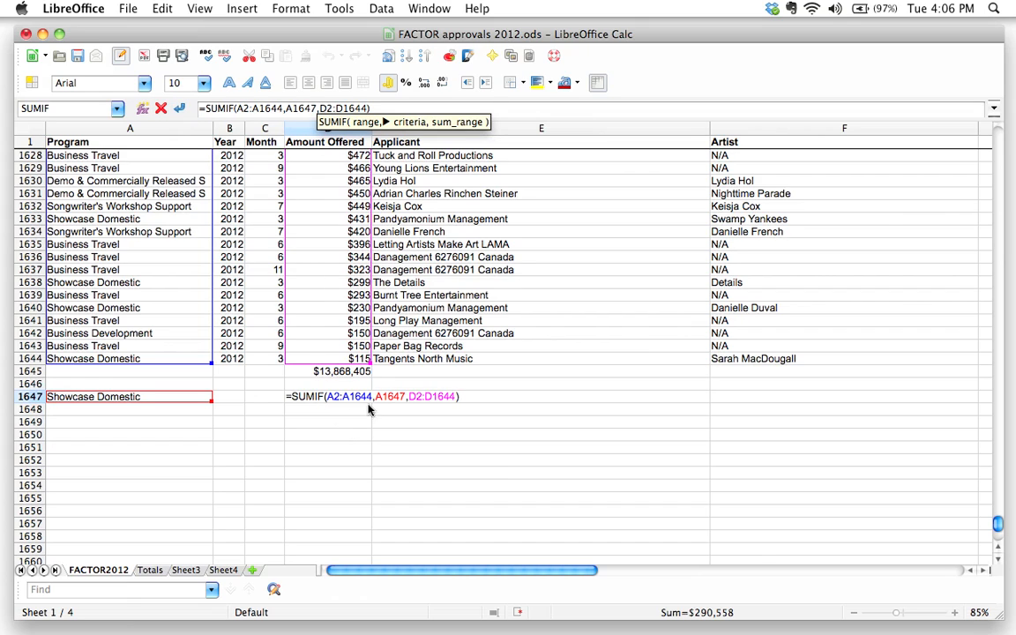
{"action": "mouse_move", "coordinate": [180, 108]}
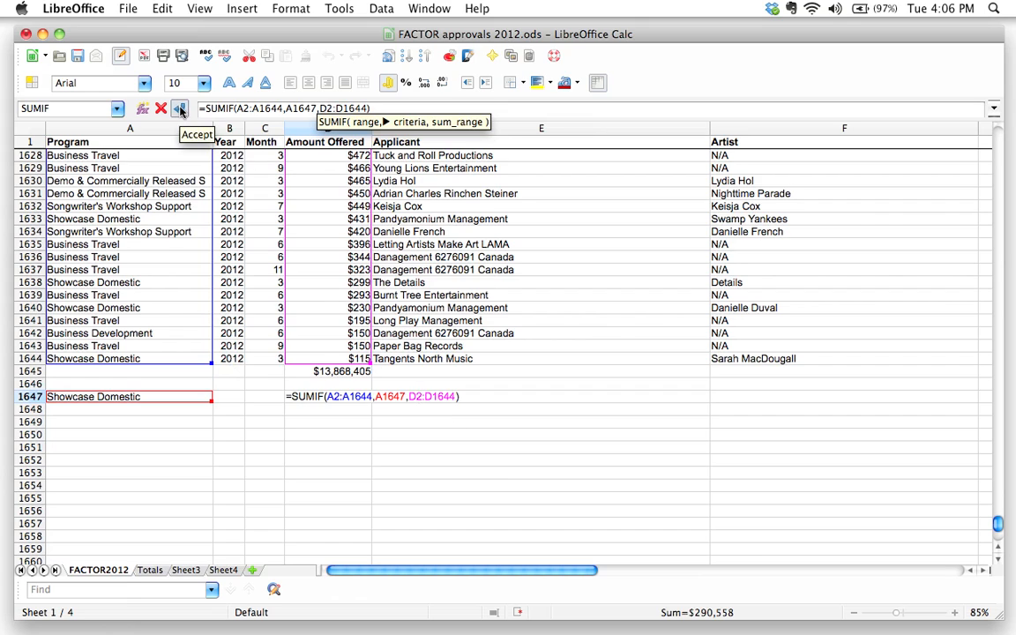